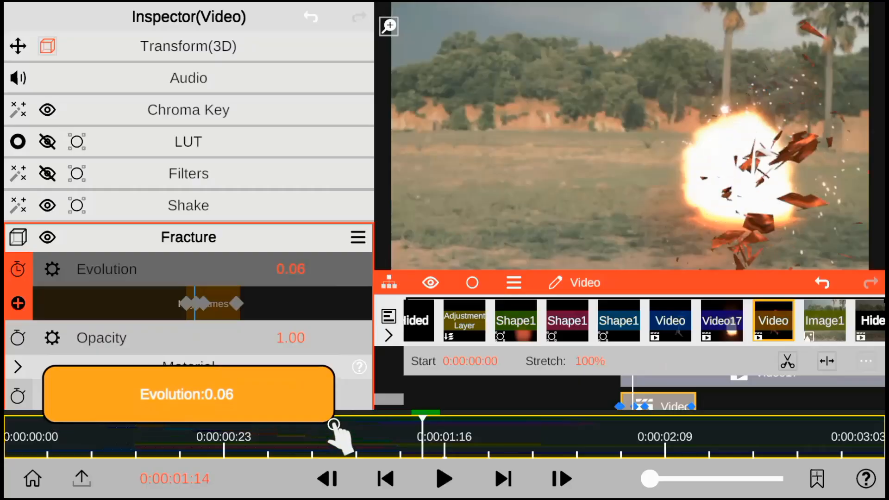
Exit the fracture-effect project to the Home projects list
click(722, 320)
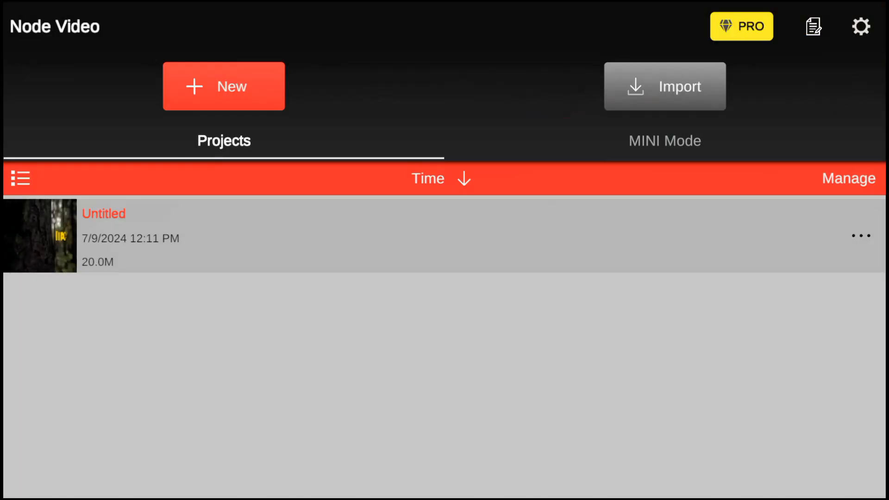
Browse the MINI Mode templates, then return to the now-empty Projects list
click(665, 141)
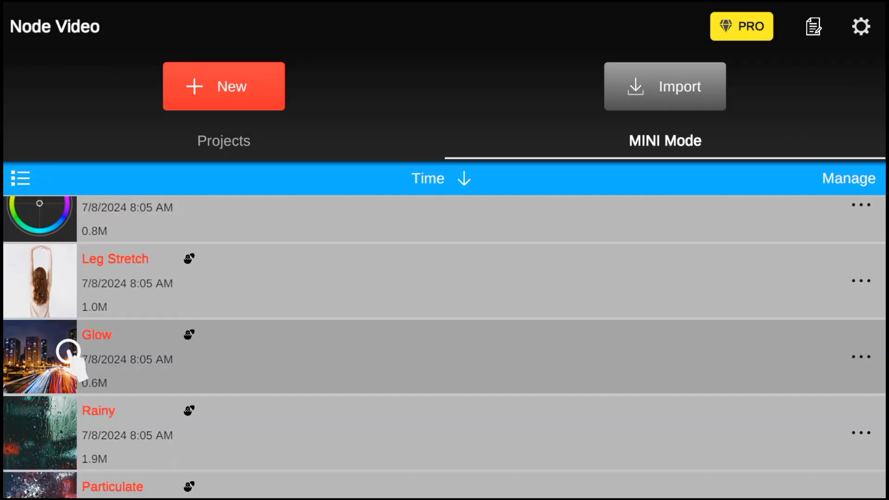
click(224, 141)
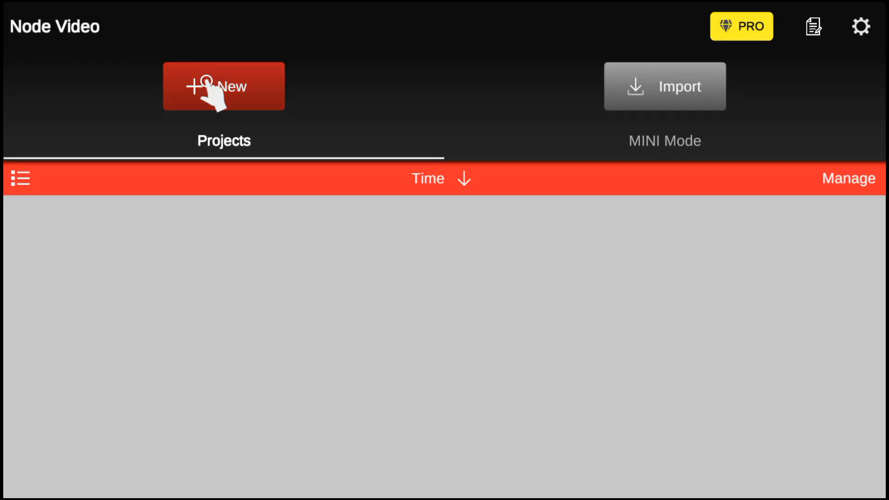
Create a new empty project and confirm its 16:9, 30 FPS project settings
click(224, 85)
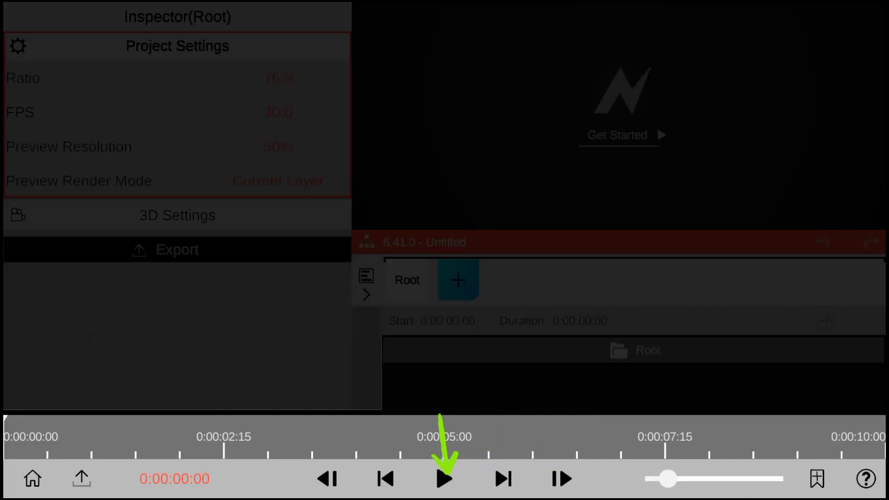
click(444, 479)
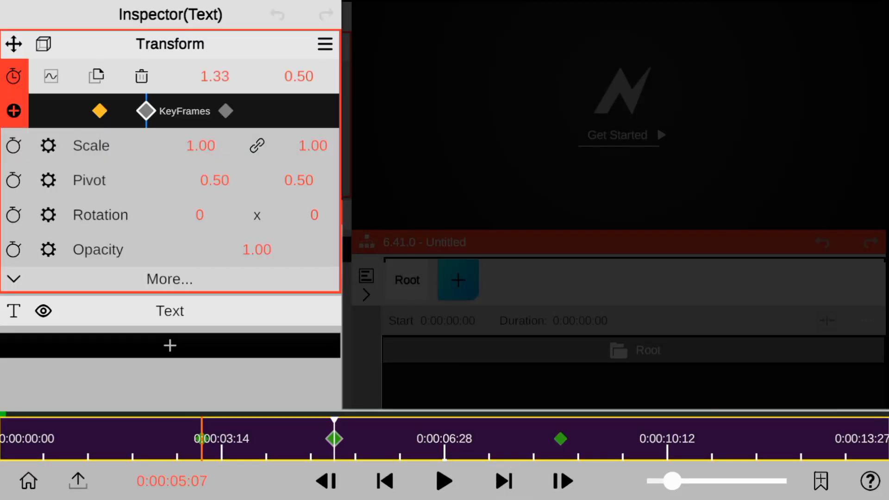
click(505, 481)
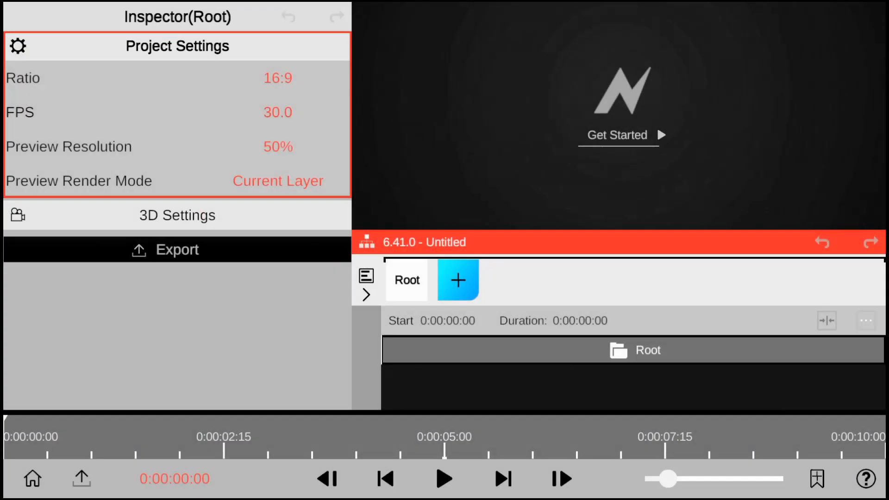
mouse_move(463, 286)
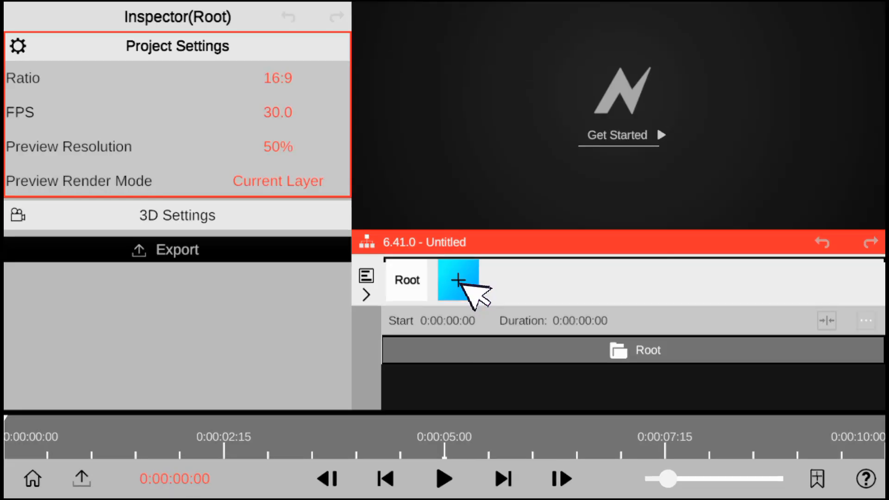
Import the forest video via Media > Load From File as the first layer
click(458, 279)
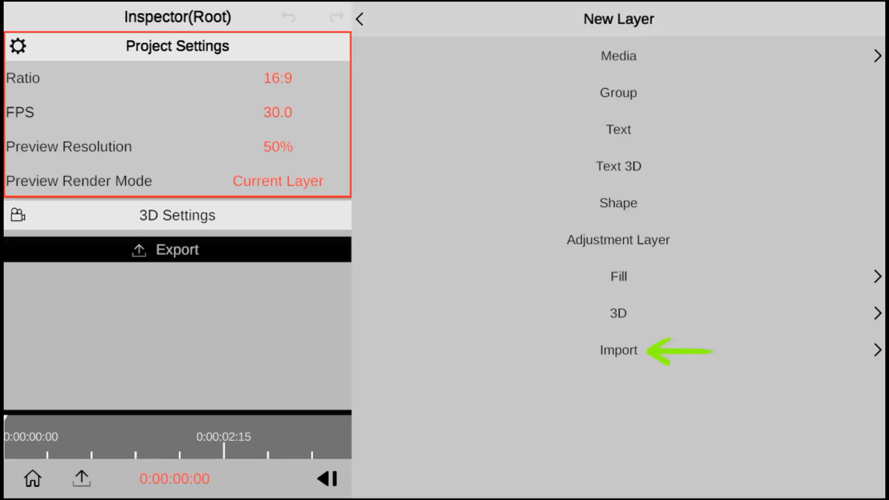
mouse_move(659, 266)
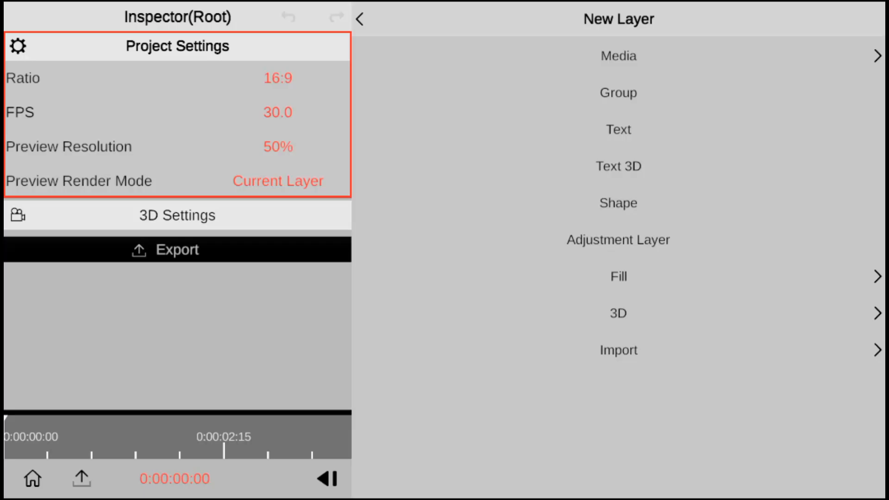
click(619, 56)
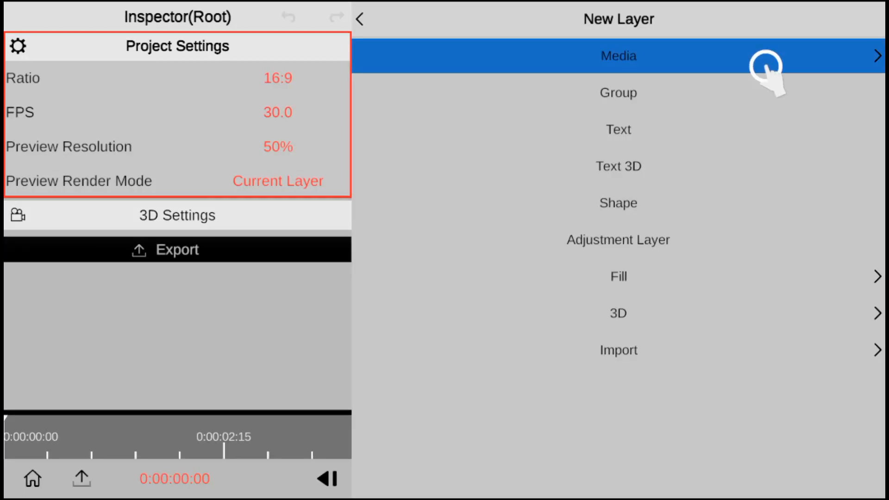
click(619, 56)
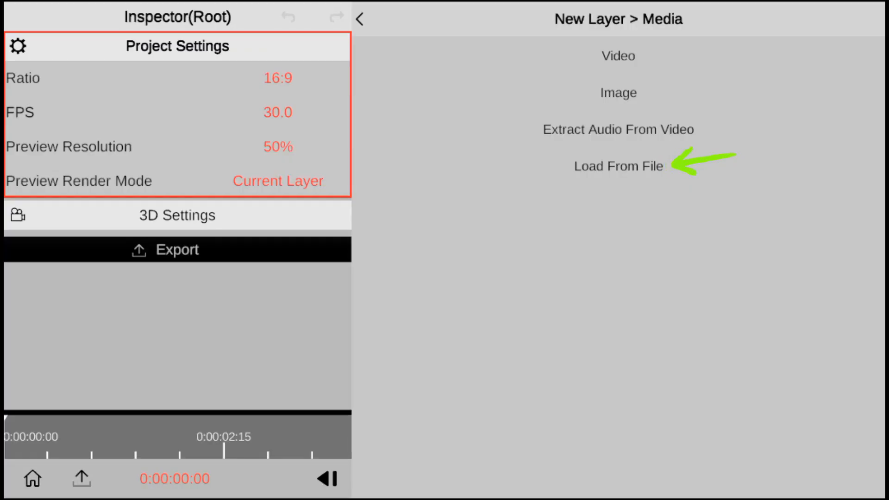
click(619, 56)
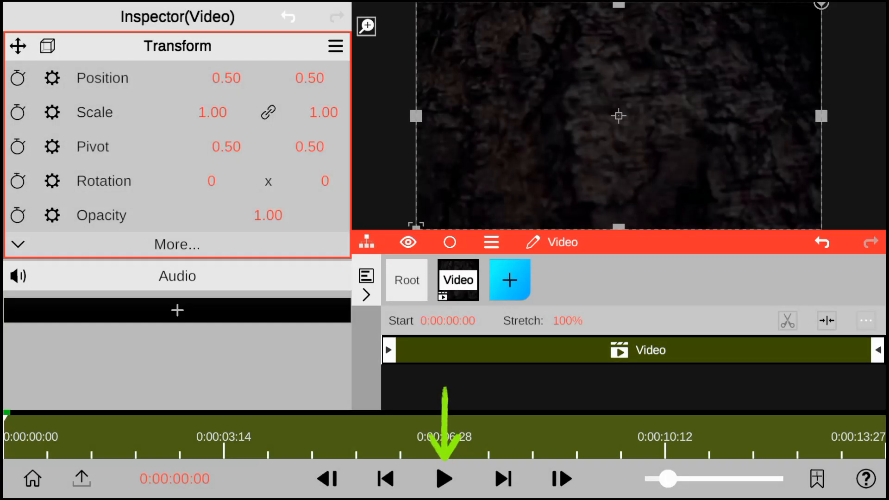
Play back the imported forest clip in the preview
click(444, 478)
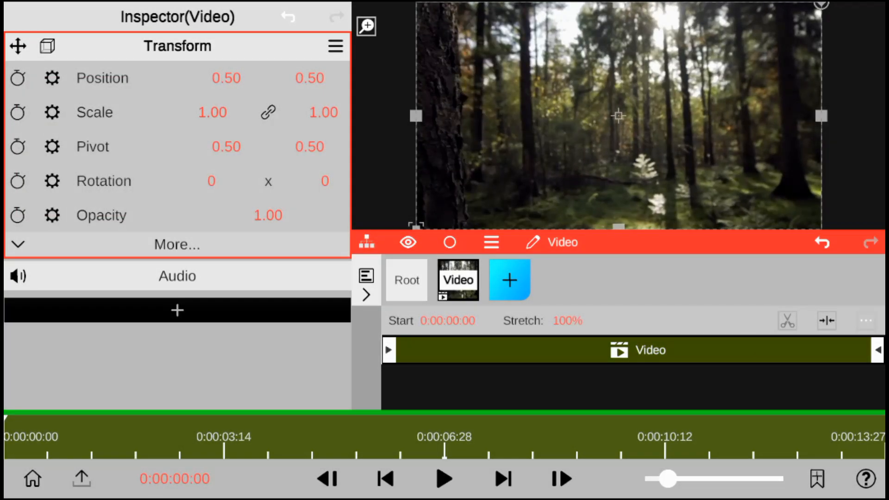
click(444, 478)
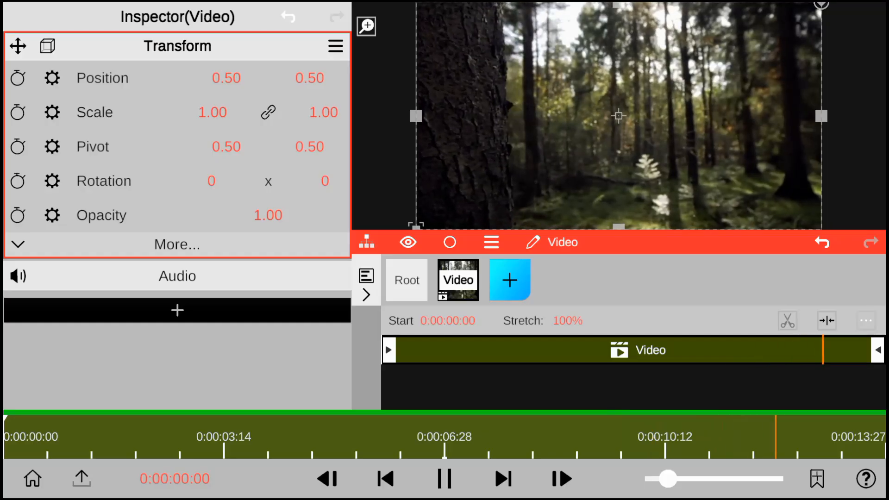
Set the forest clip's stretch to 212%, then 29%, replaying to check speed
click(444, 478)
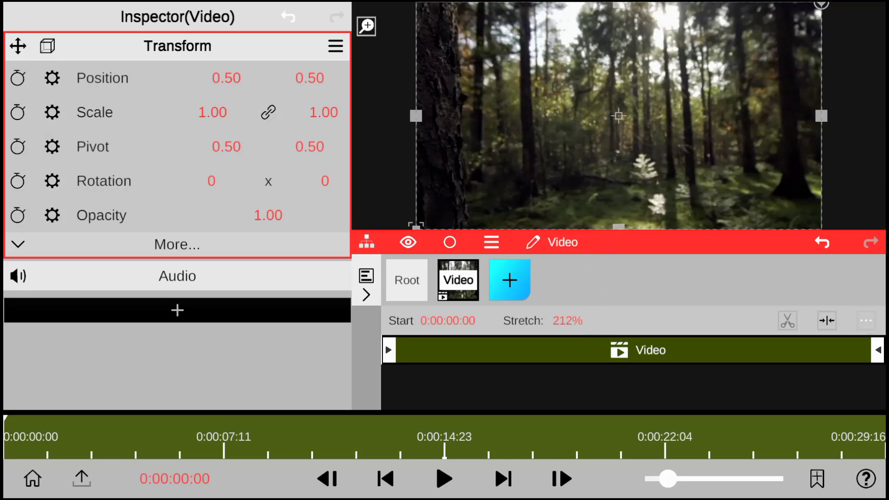
click(445, 479)
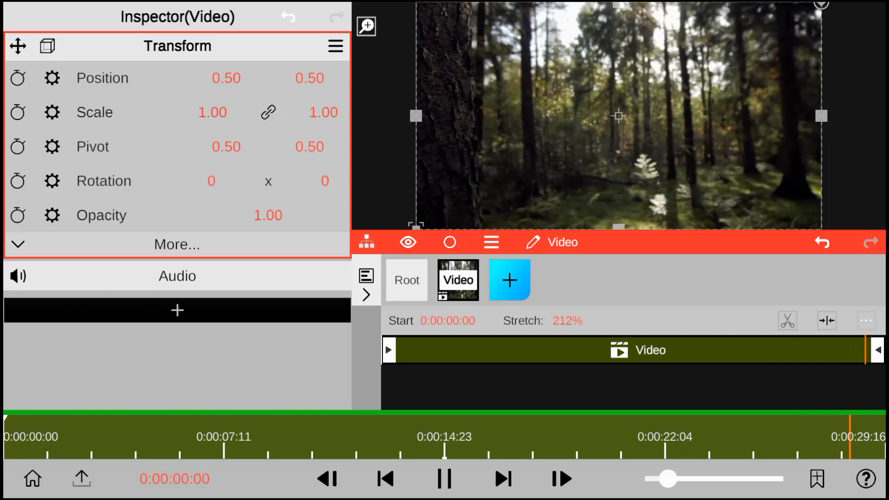
click(445, 479)
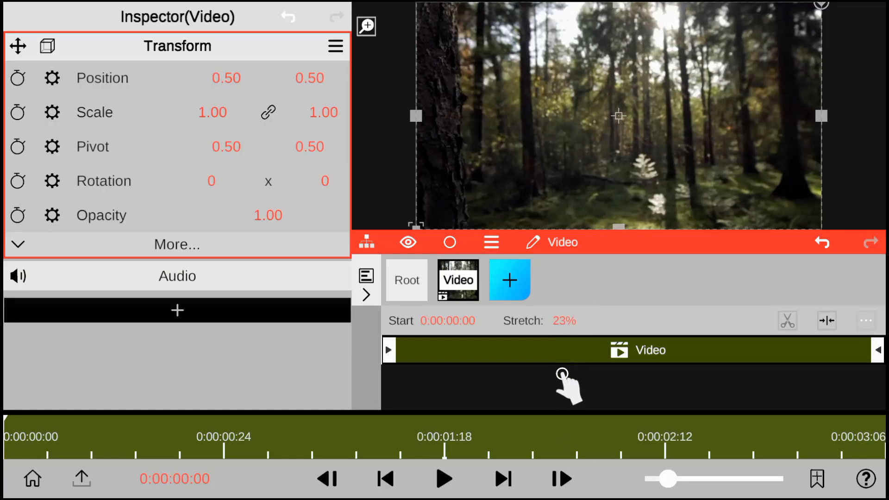
click(444, 479)
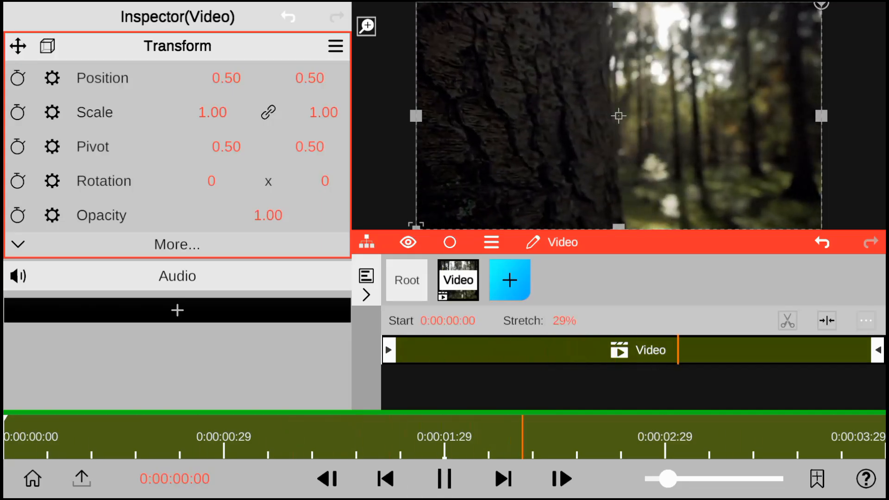
click(445, 478)
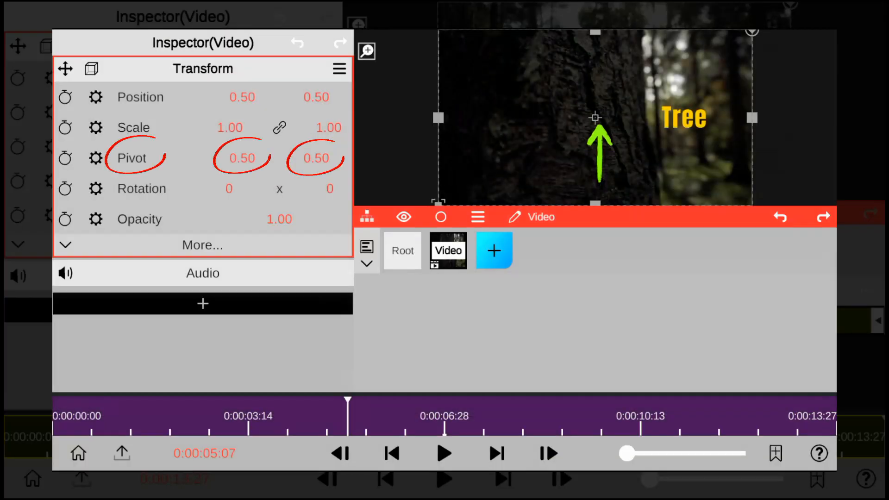
drag(243, 157, 261, 177)
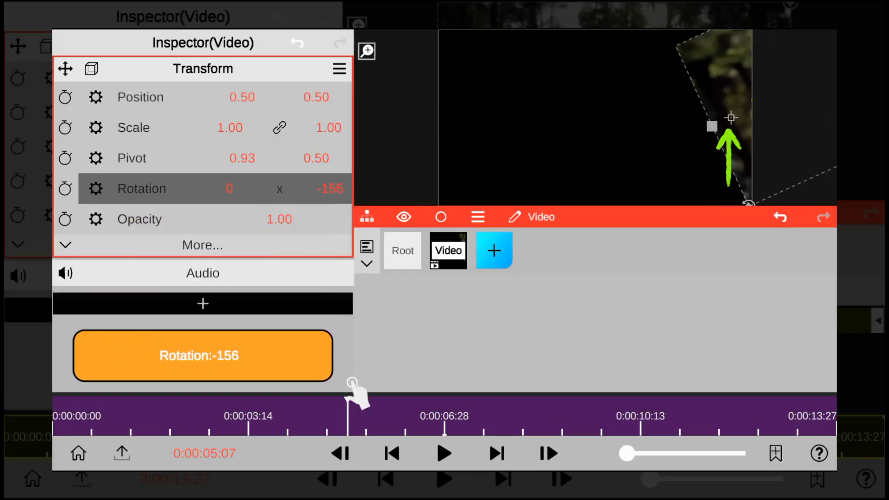
click(203, 356)
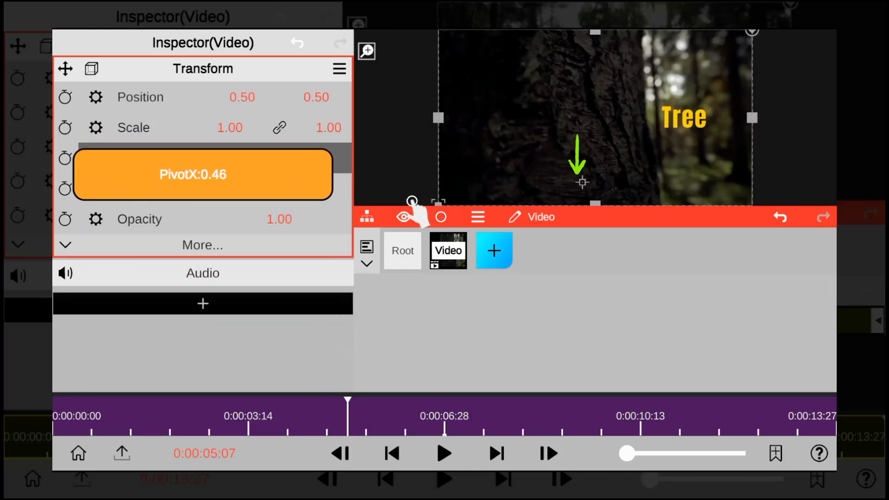
drag(752, 31, 792, 84)
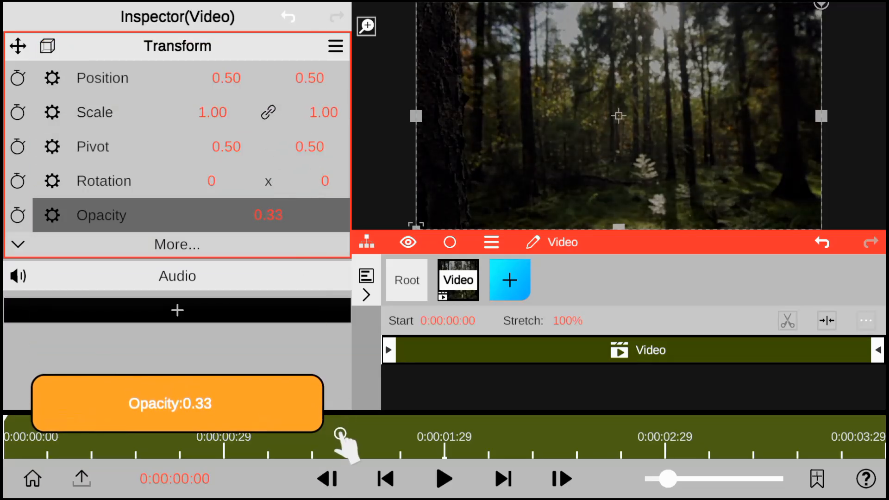
click(822, 242)
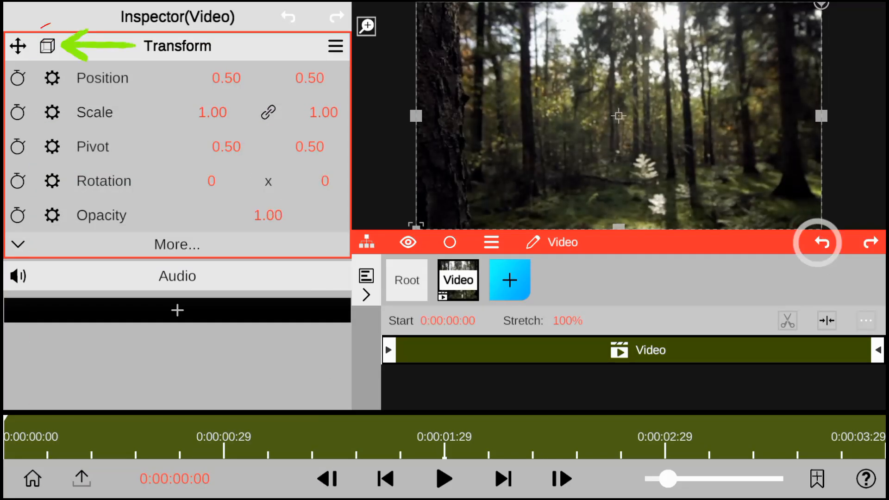
Switch the forest clip to 3D and drag Position Z and Rotation X/Y
click(822, 242)
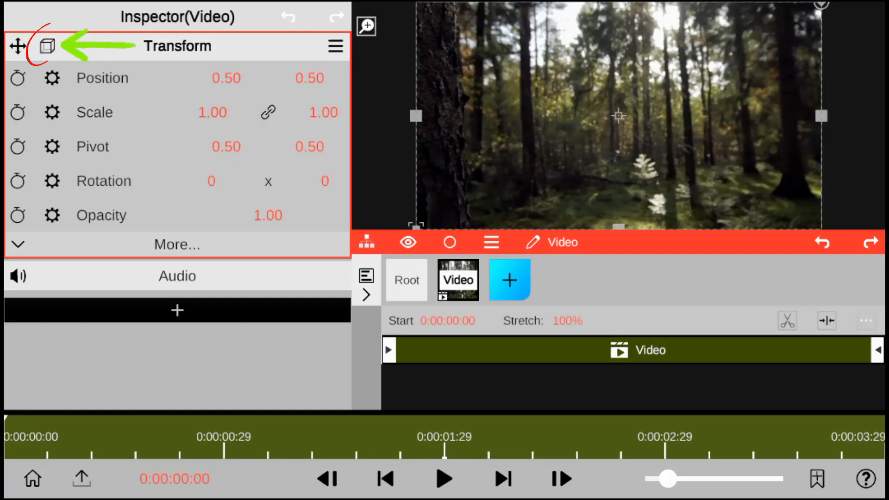
click(47, 46)
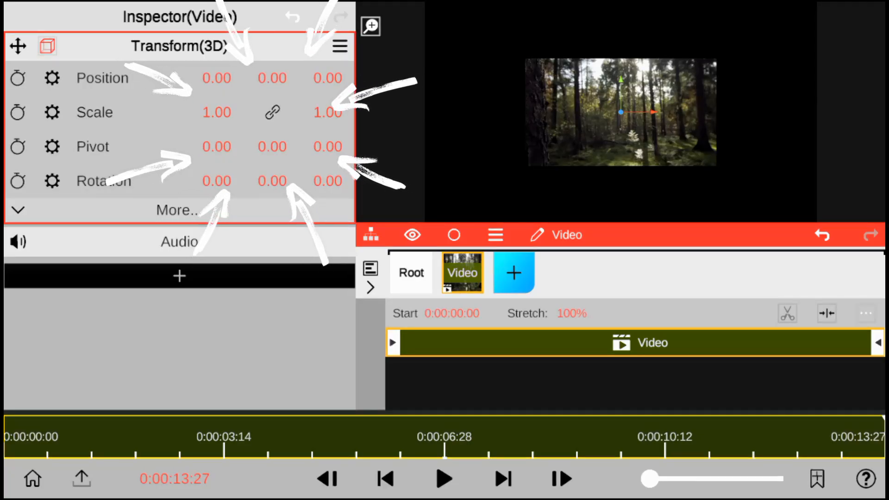
drag(272, 181, 264, 309)
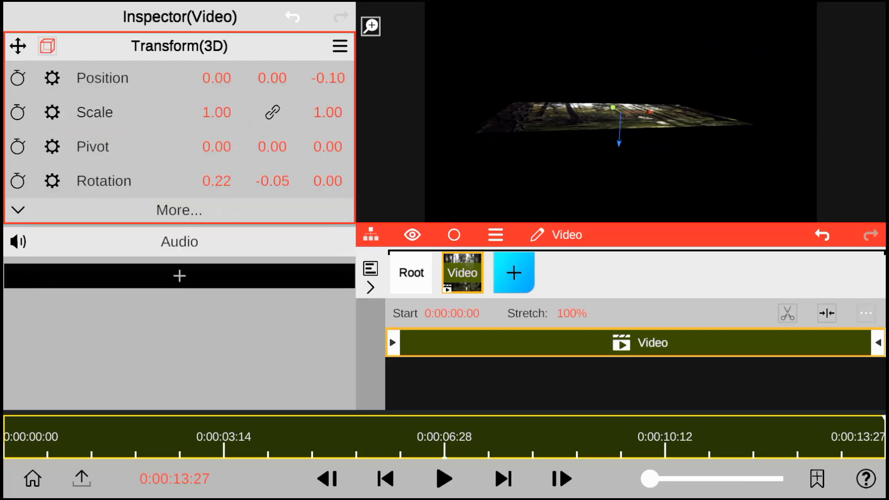
drag(272, 181, 272, 159)
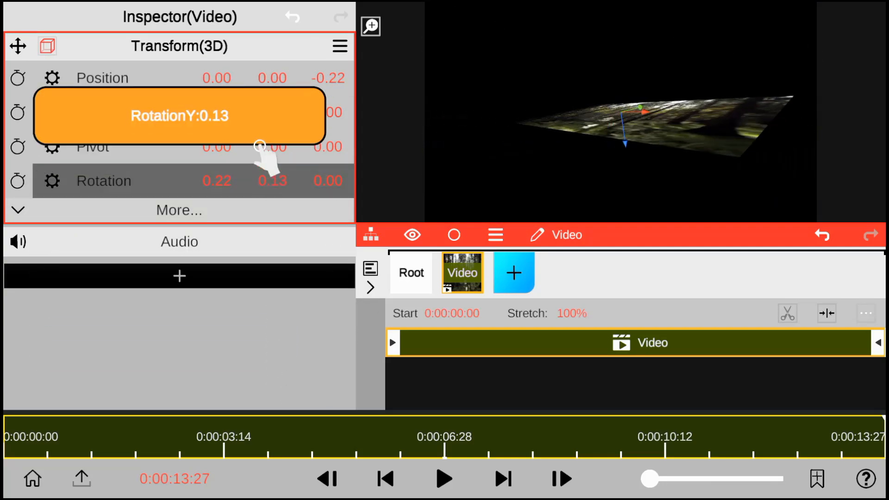
drag(261, 148, 326, 273)
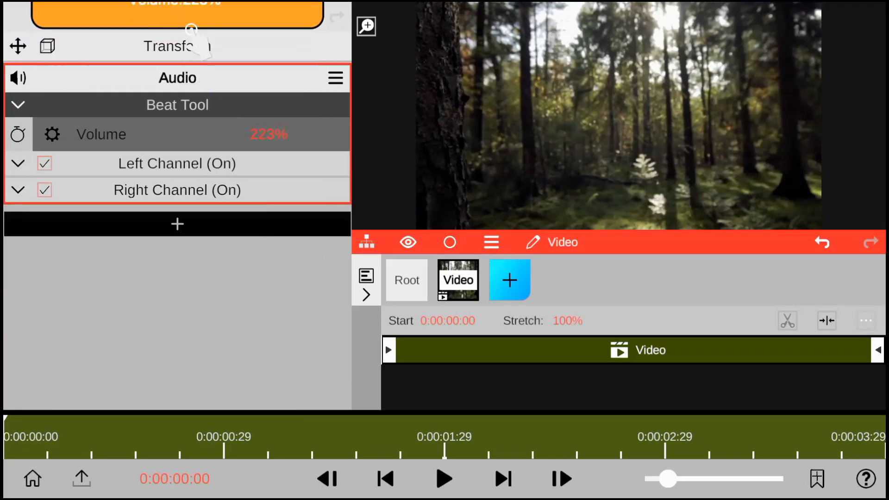
Expand the forest clip's transform properties, now at flat 2D defaults
click(18, 164)
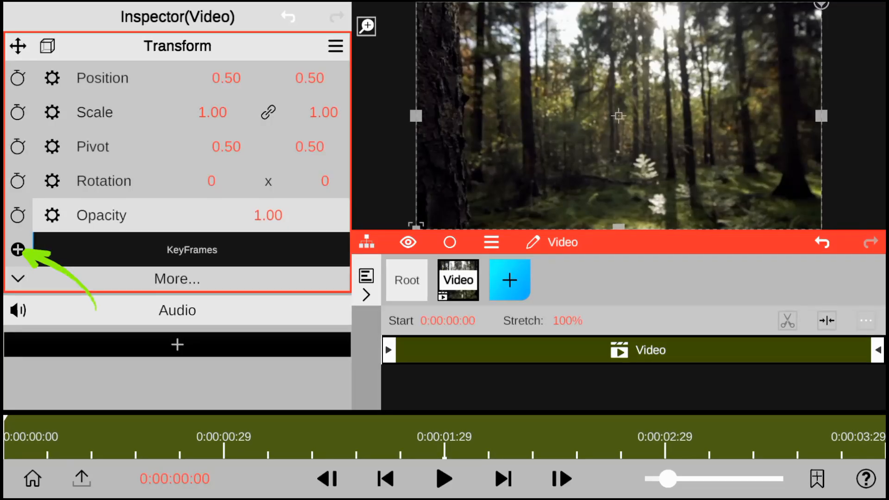
Keyframe the clip's opacity at the start and about one second in, then preview
click(18, 250)
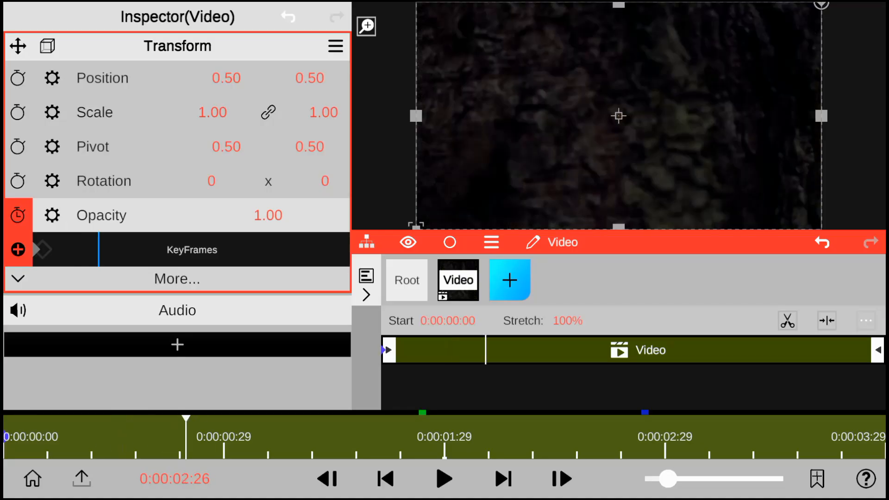
click(17, 250)
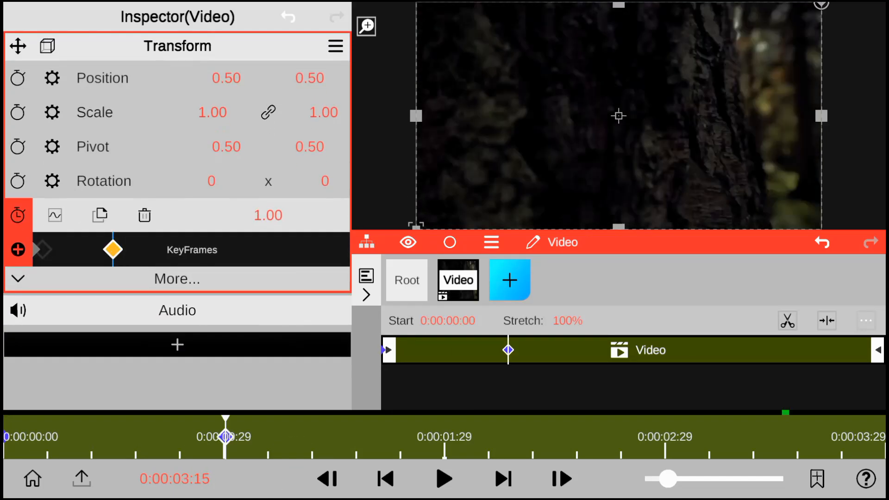
click(385, 479)
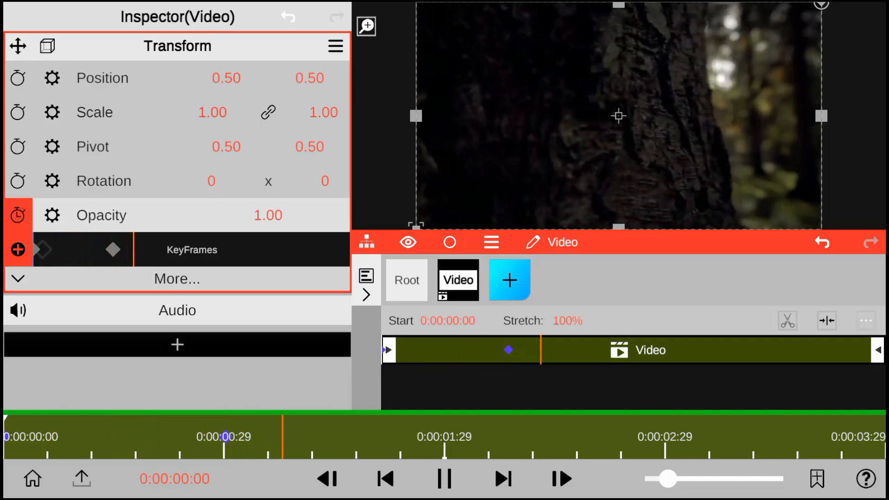
click(444, 479)
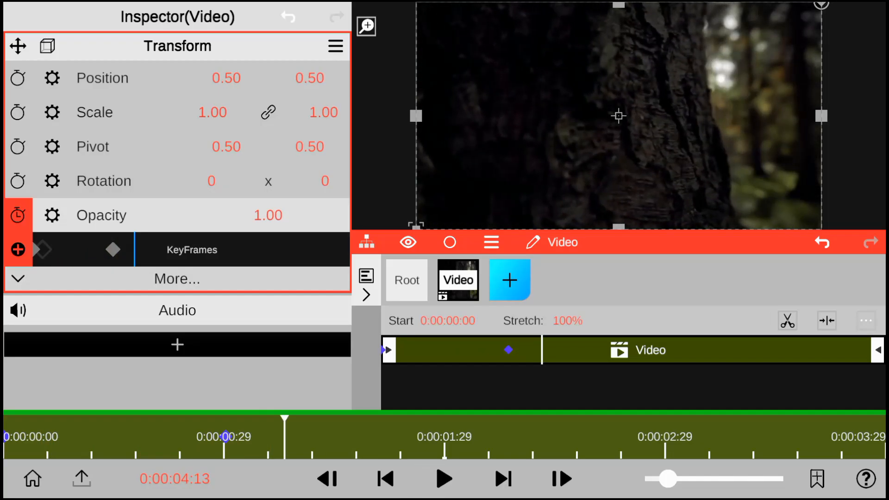
Add an audio file as a new media layer from the root timeline
click(406, 281)
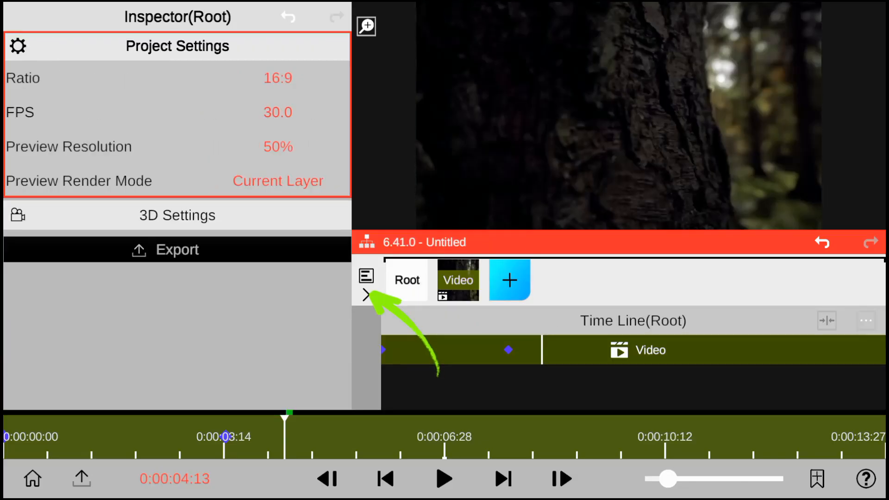
click(367, 295)
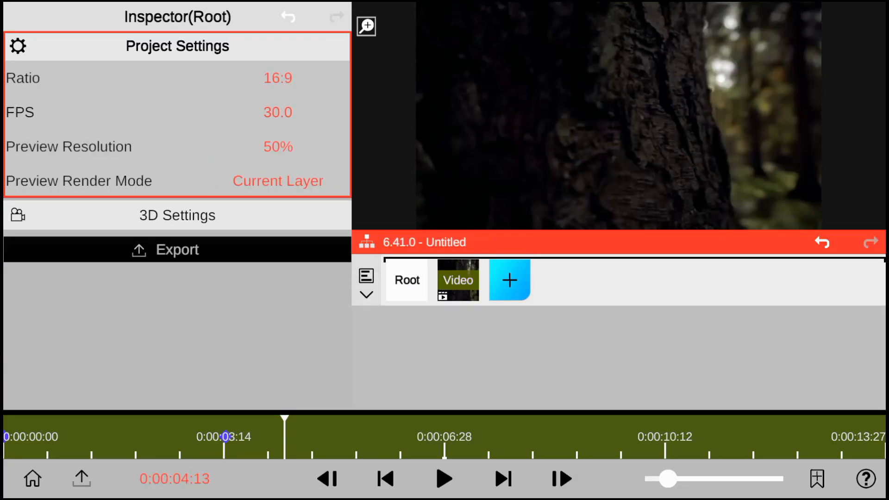
click(510, 280)
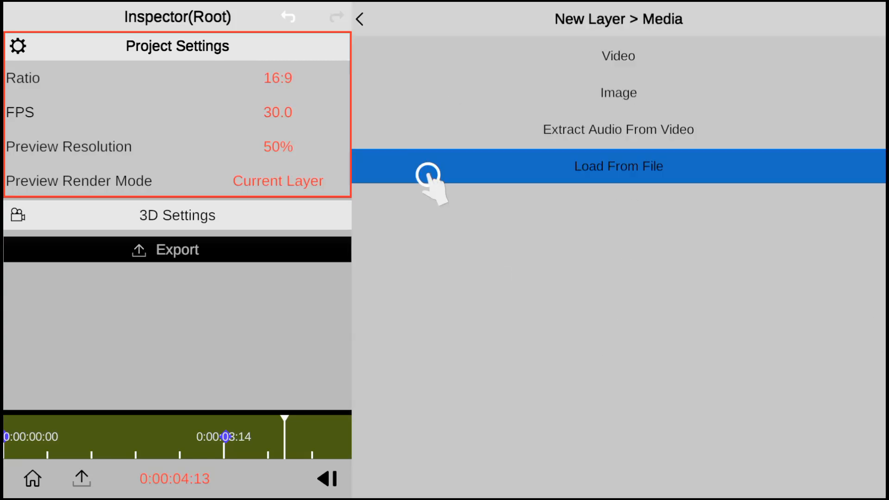
click(619, 165)
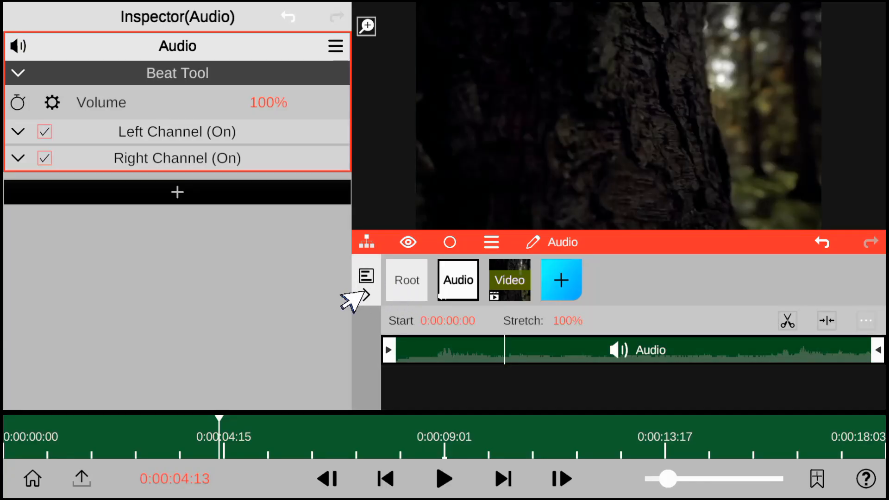
Duplicate the audio layer, slide the copy to zero, then undo to one layer
click(406, 280)
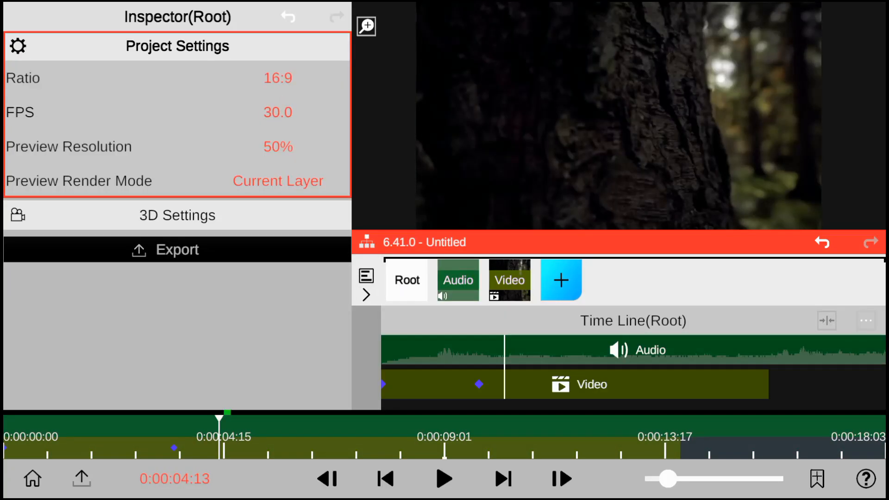
click(458, 280)
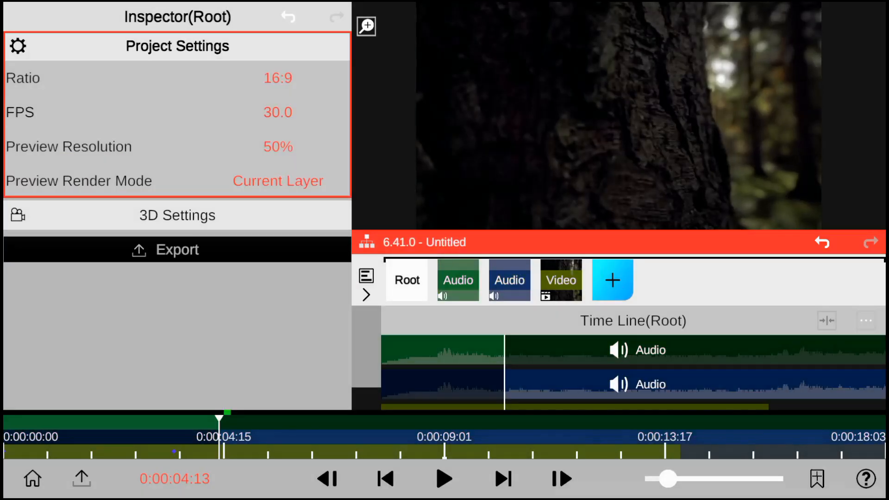
click(458, 280)
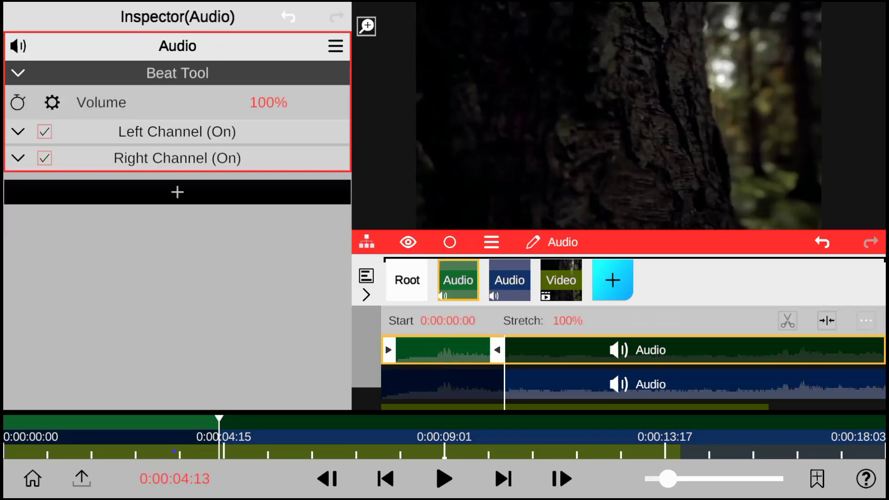
click(510, 280)
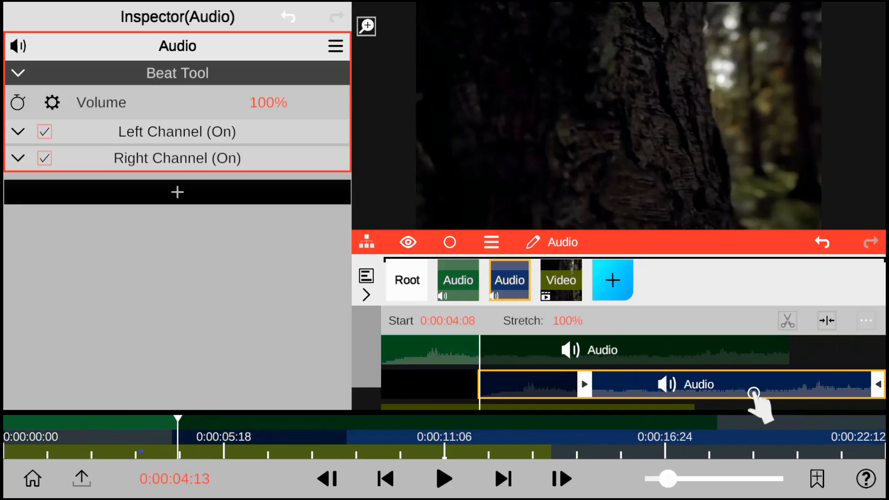
drag(754, 391, 624, 391)
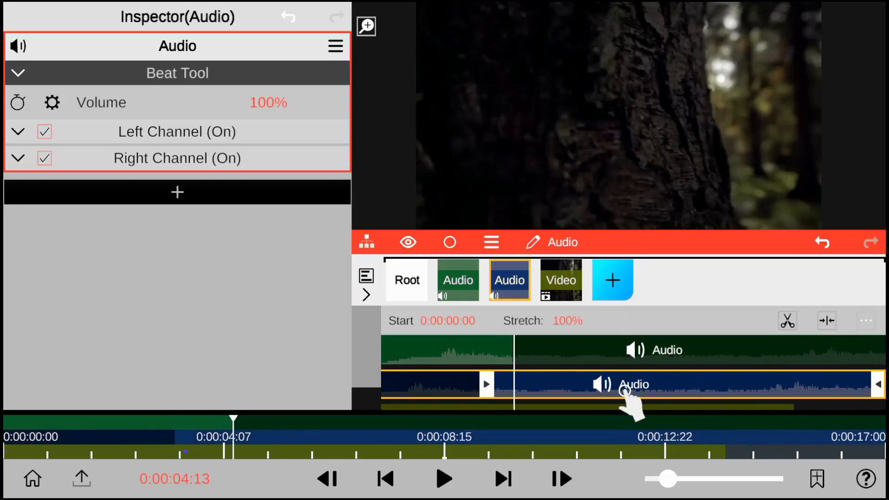
click(407, 280)
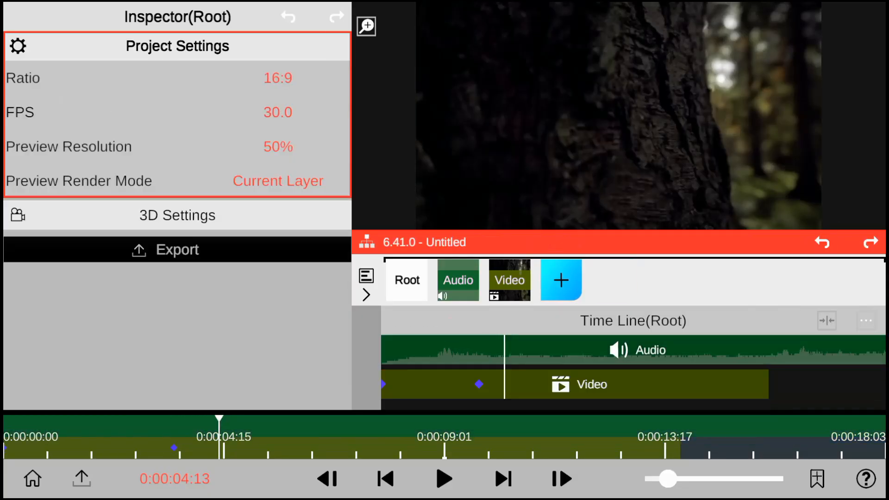
click(458, 280)
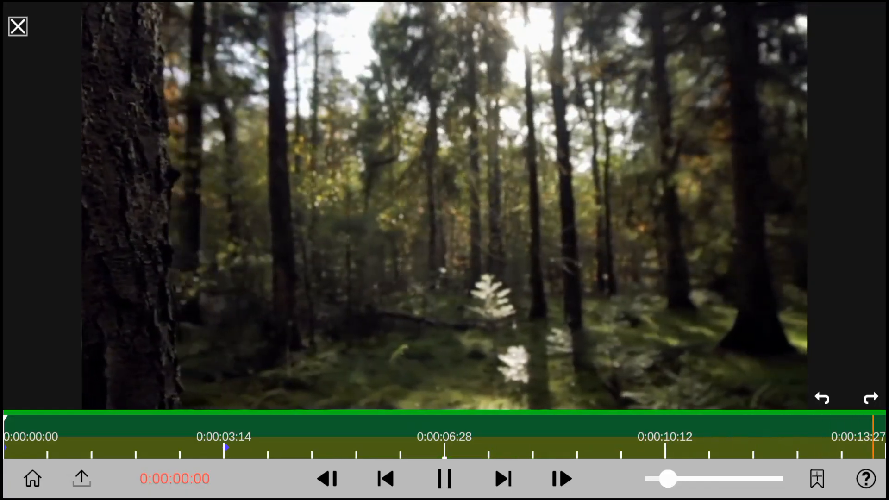
click(19, 27)
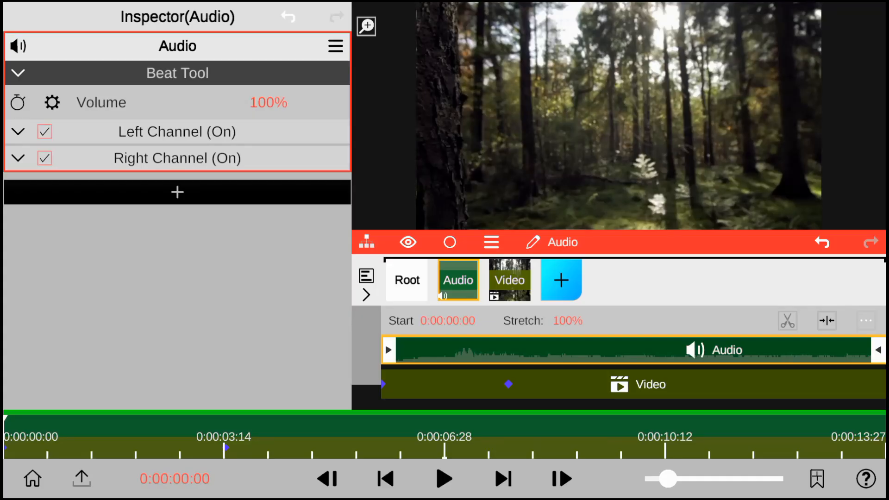
Add a text layer over the forest video and set its font to Anton
click(561, 280)
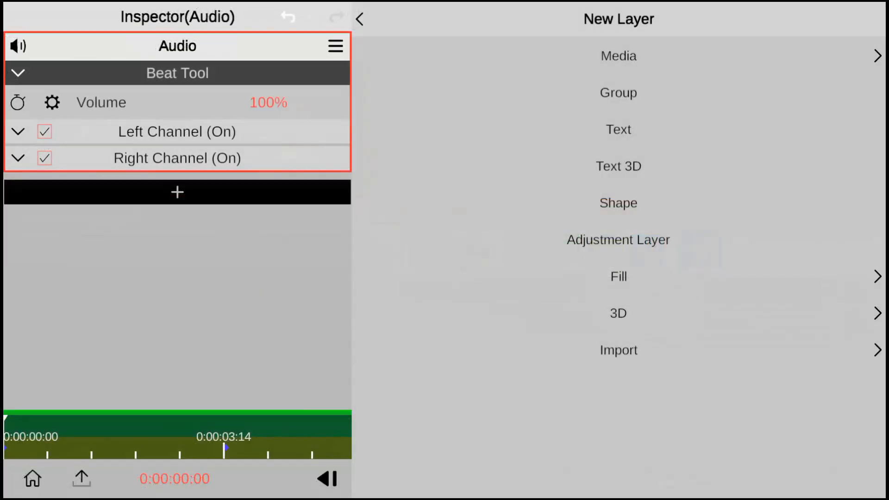
click(619, 129)
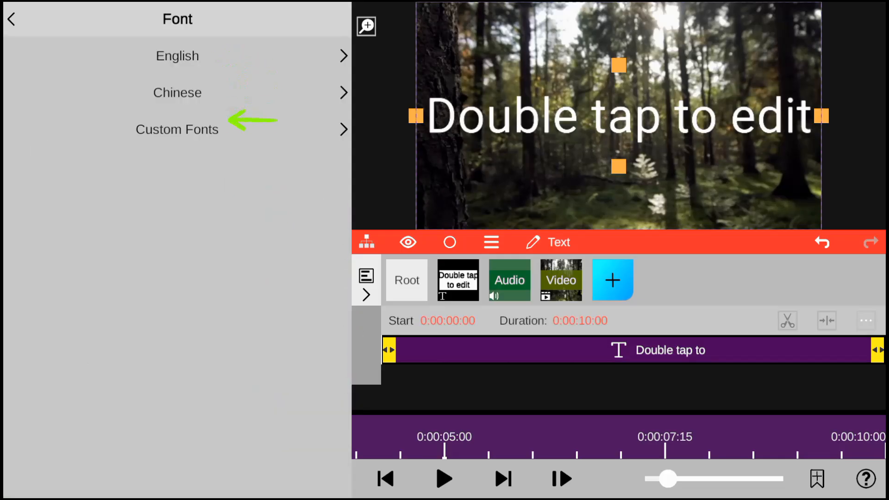
click(178, 55)
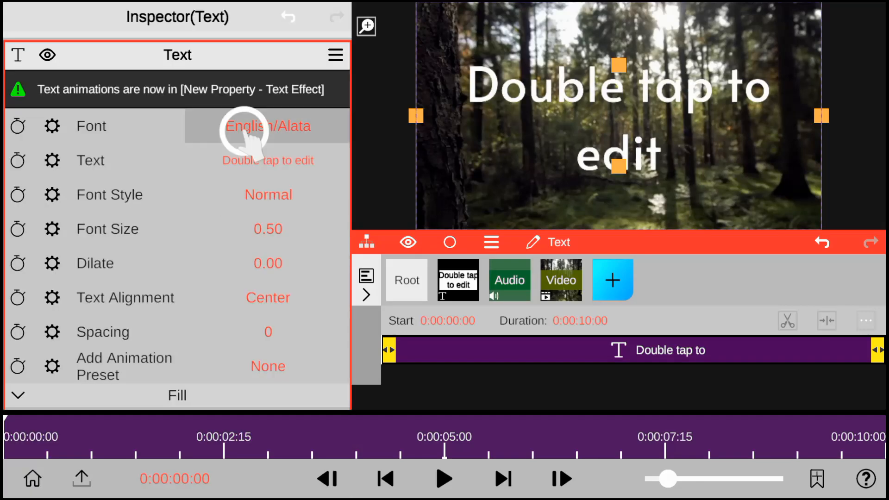
click(268, 126)
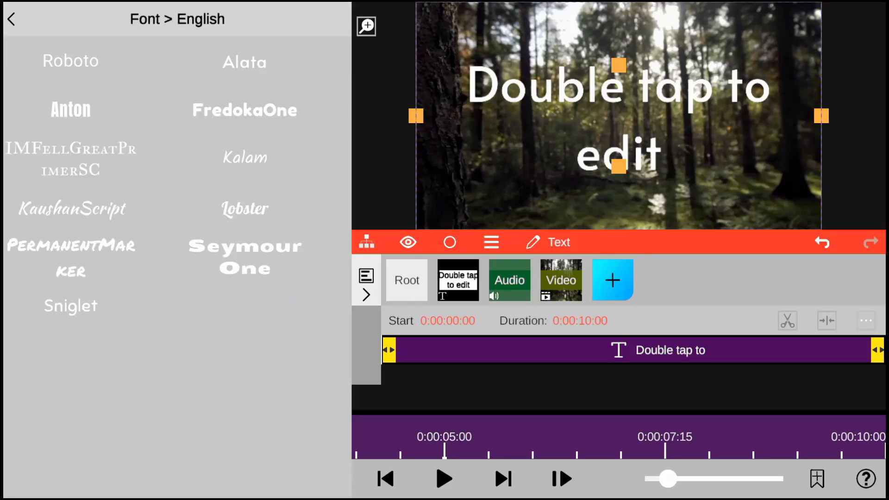
click(67, 109)
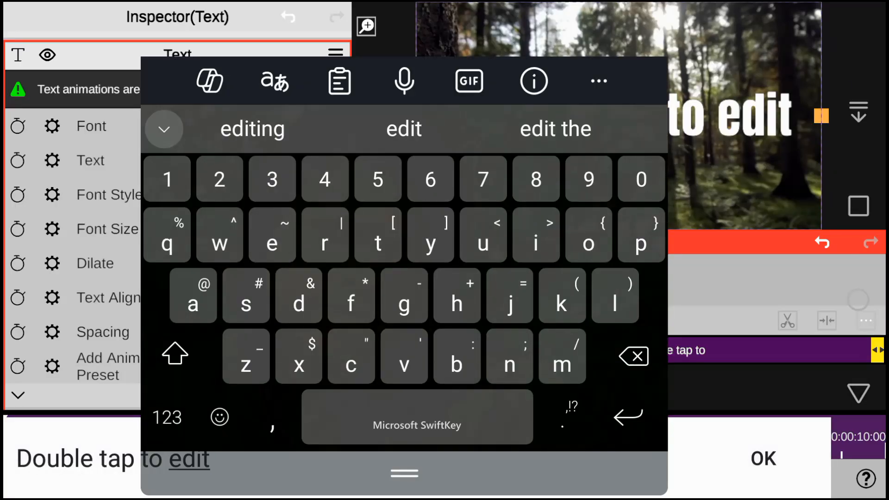
click(174, 357)
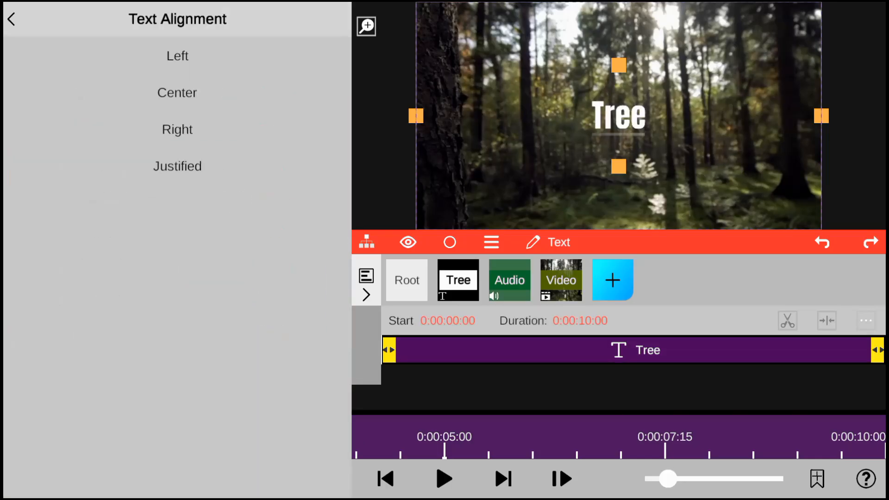
Align the Tree title left, re-centre it, and try the Fade In animation preset
click(178, 56)
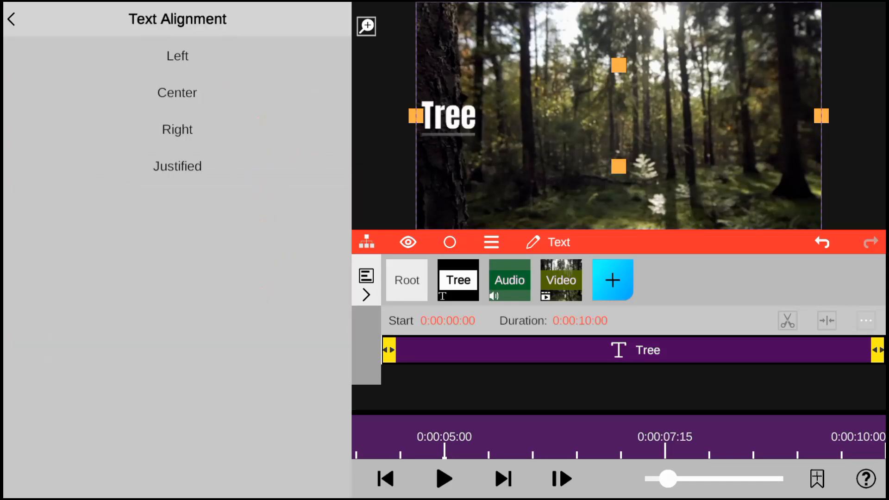
click(177, 92)
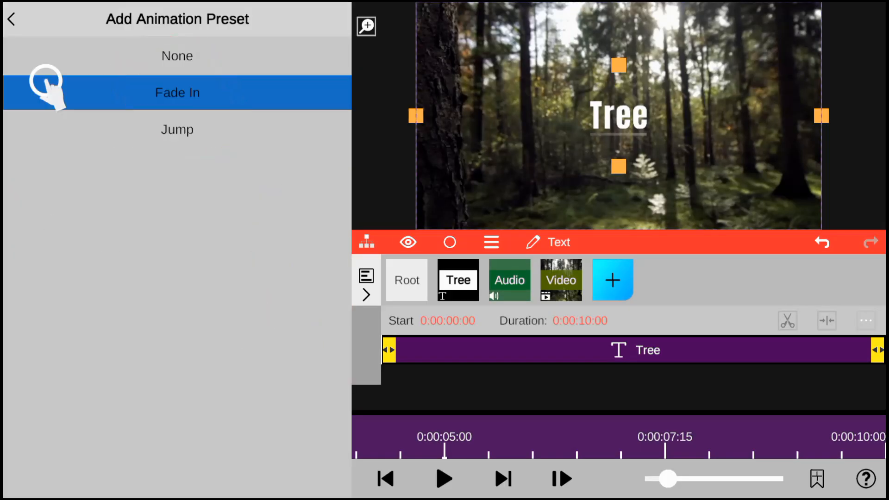
click(177, 93)
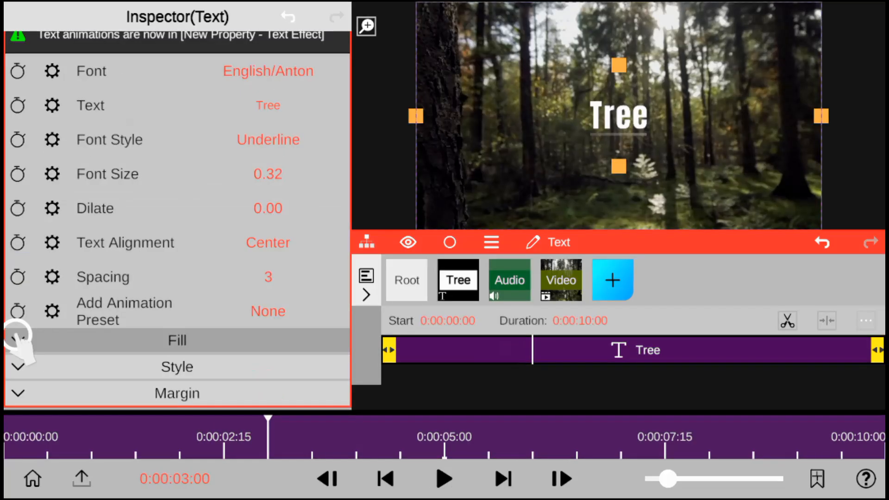
Set the Tree title's fill colour to orange and scroll to its Style options
click(177, 340)
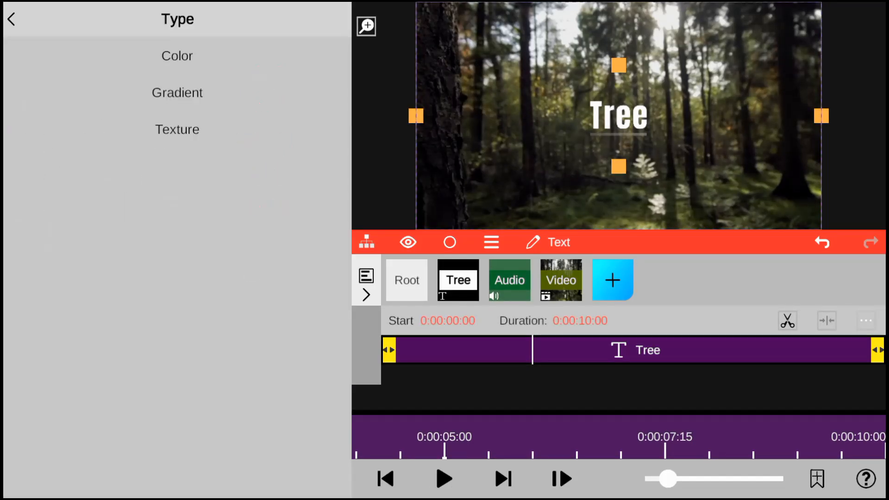
click(12, 21)
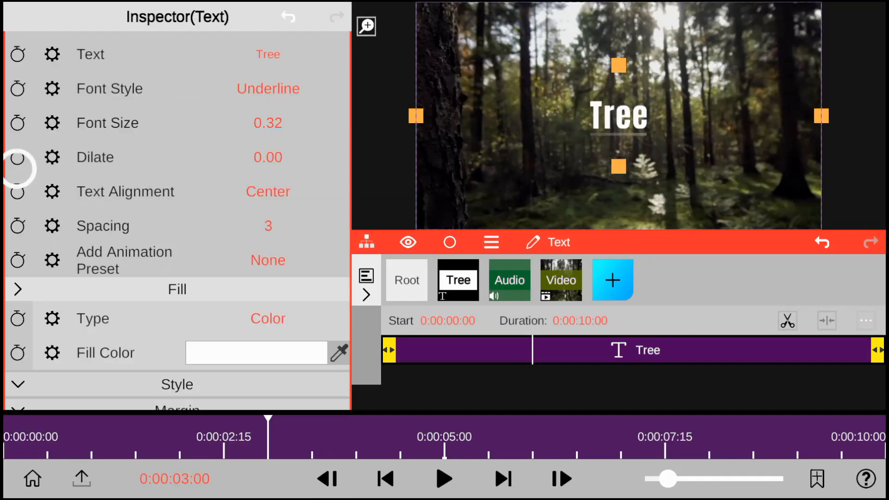
click(255, 353)
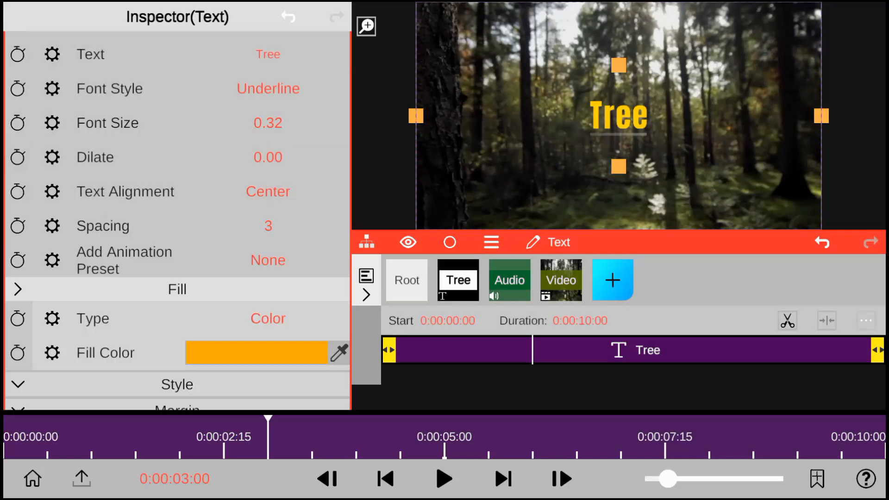
scroll(down, 3)
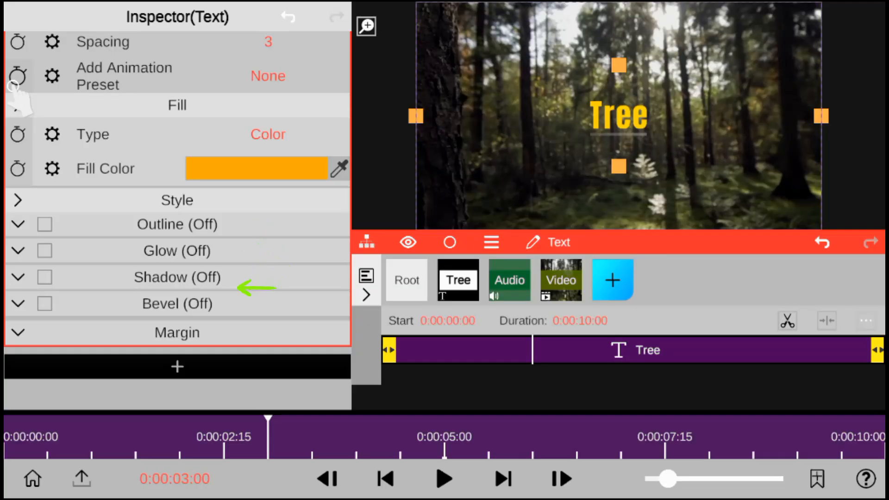
Turn on outline, glow and drop shadow for the title, view margins, then select the video layer
click(44, 225)
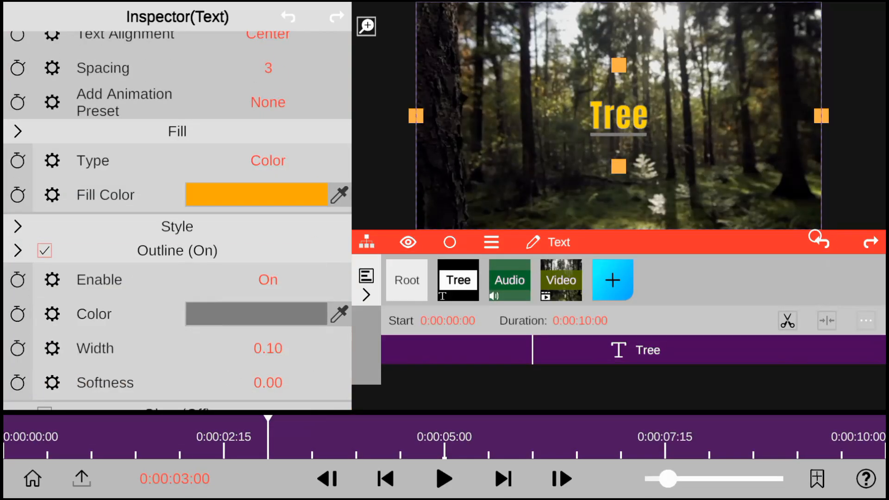
click(256, 194)
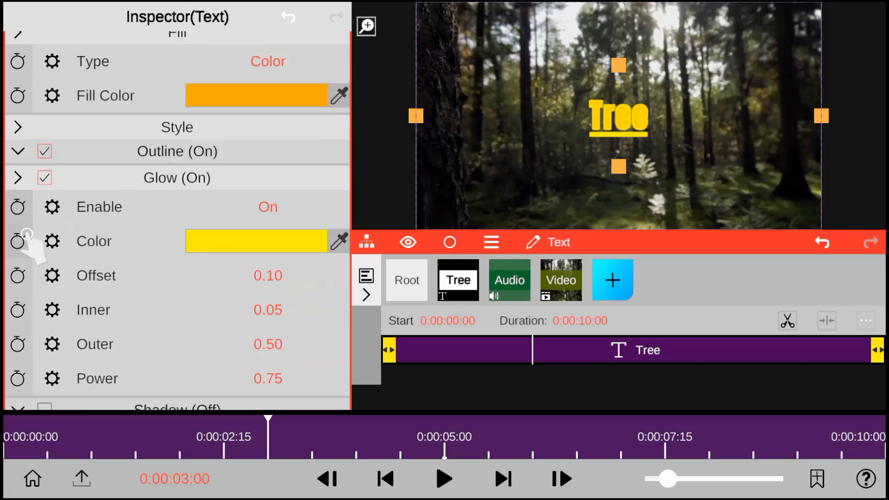
scroll(down, 3)
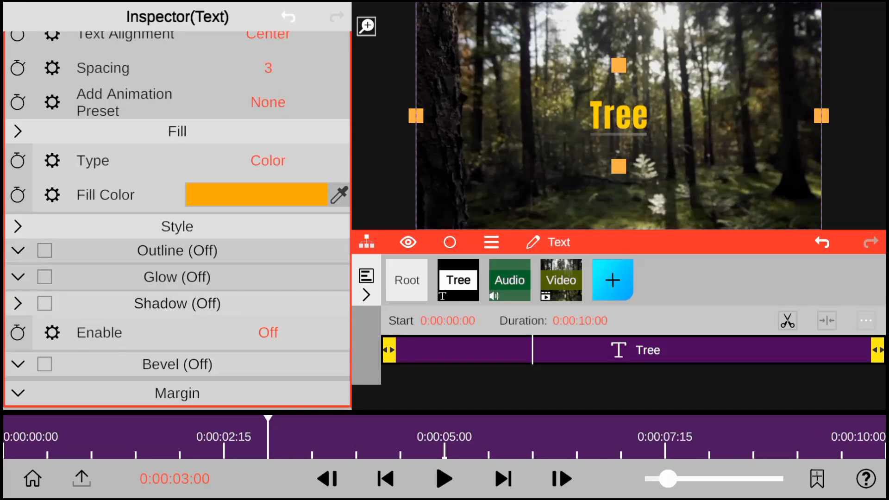
click(44, 304)
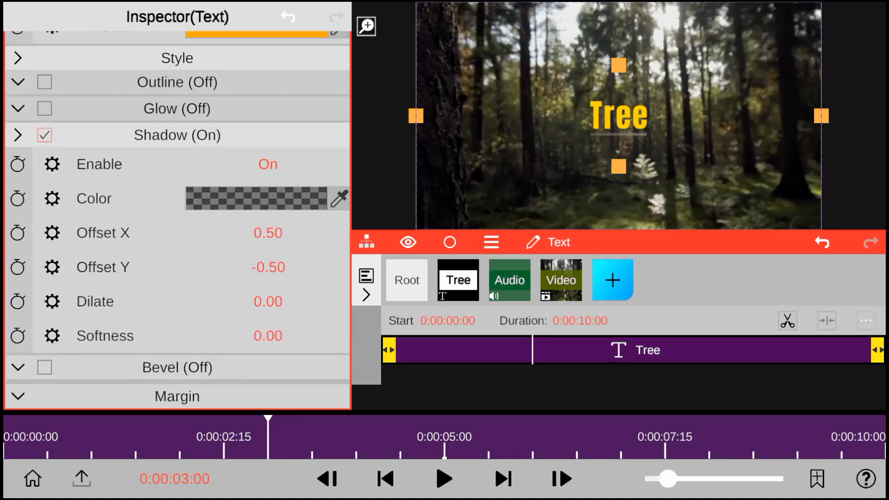
click(176, 397)
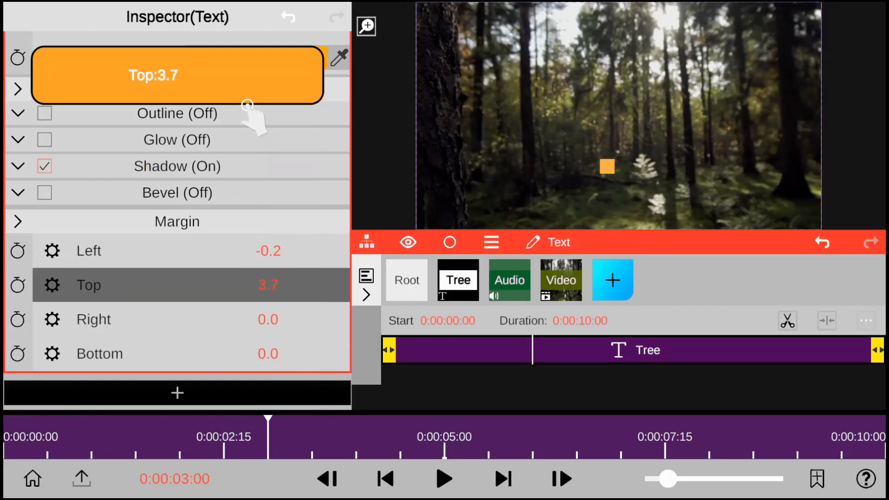
click(562, 280)
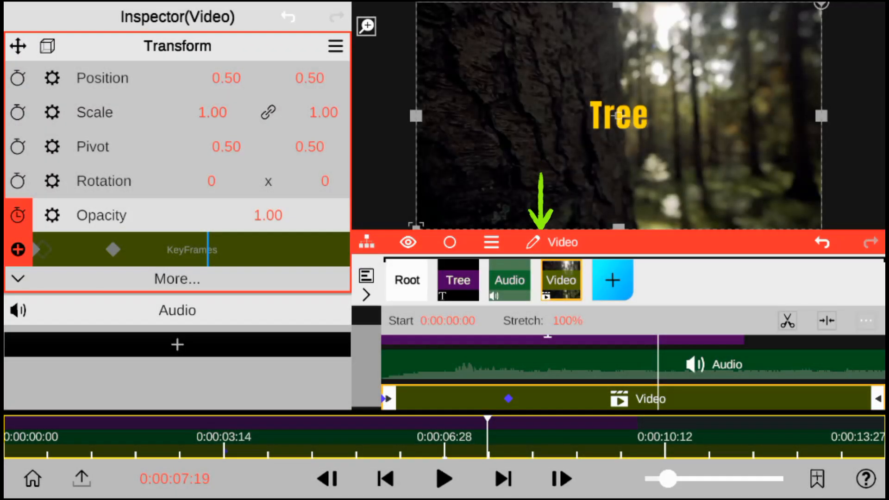
Rename the video layer to 'Clip 1' and reselect the Tree title layer
click(561, 280)
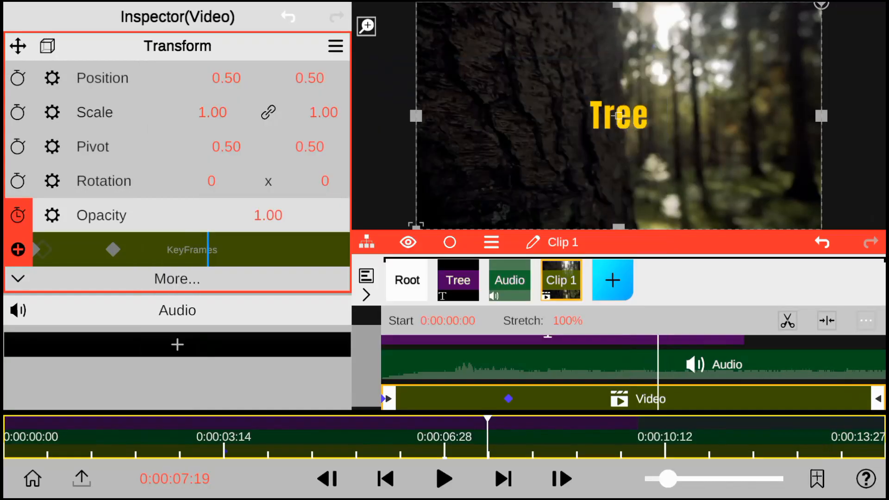
click(458, 280)
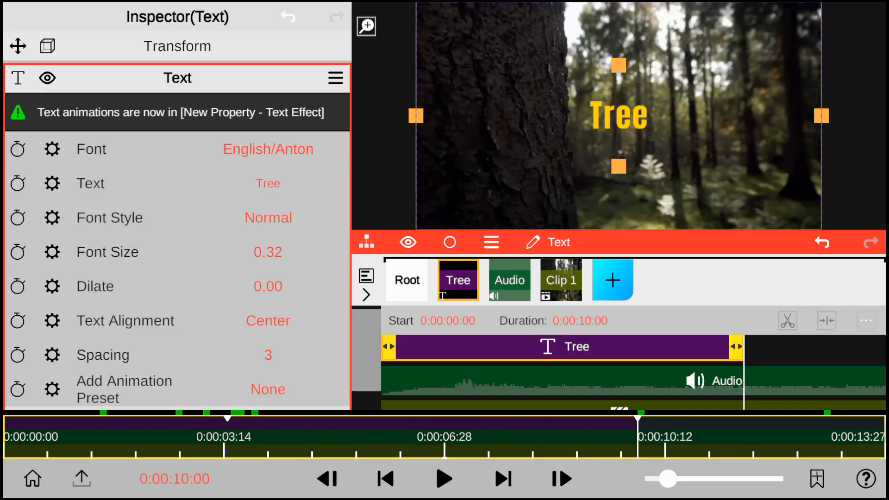
Move the playhead to about 3 s and drag the title's Margin Left to about -4.8
click(330, 479)
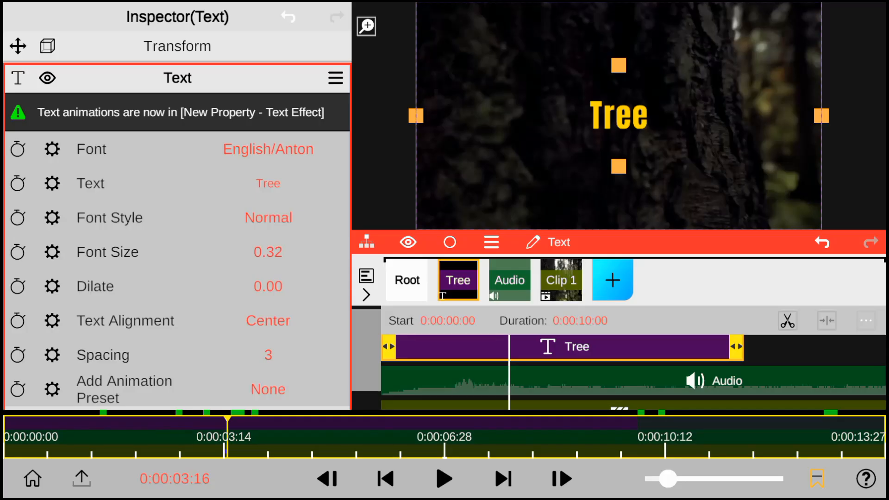
scroll(down, 3)
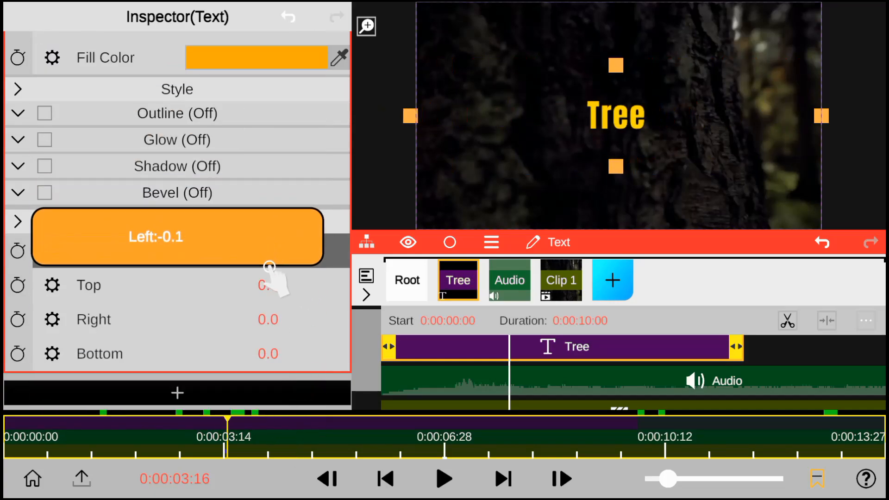
scroll(down, 3)
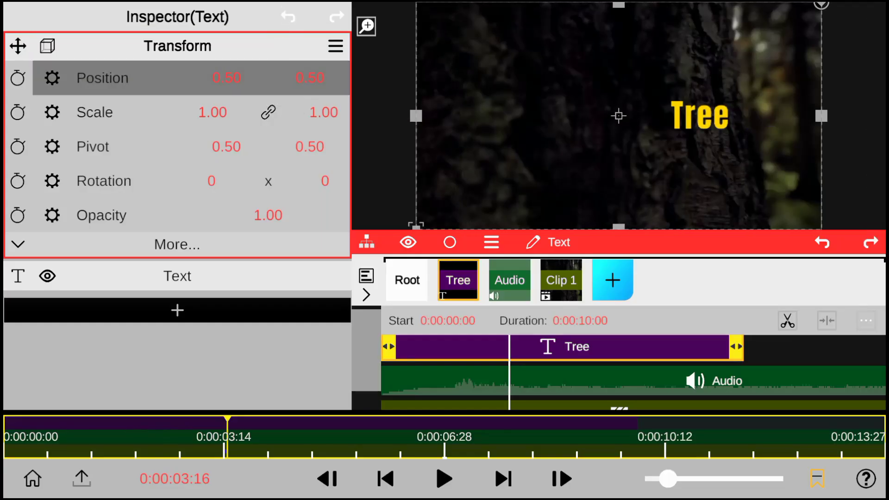
scroll(down, 3)
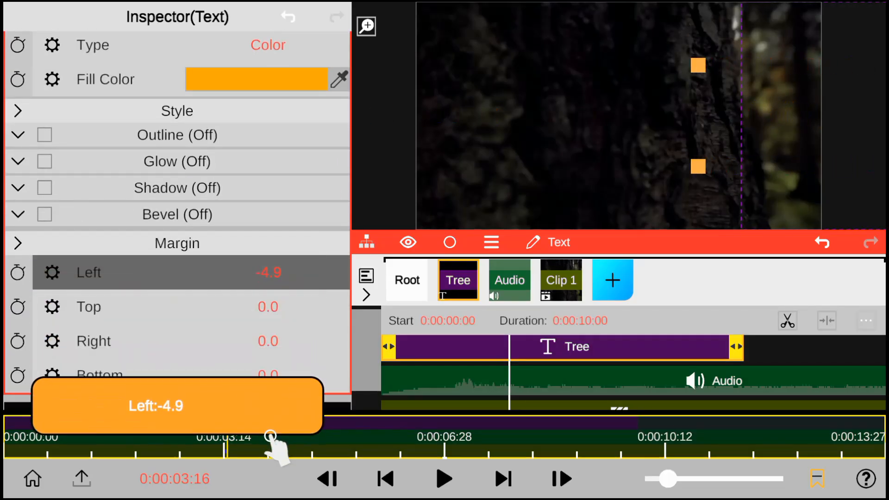
drag(271, 437, 238, 423)
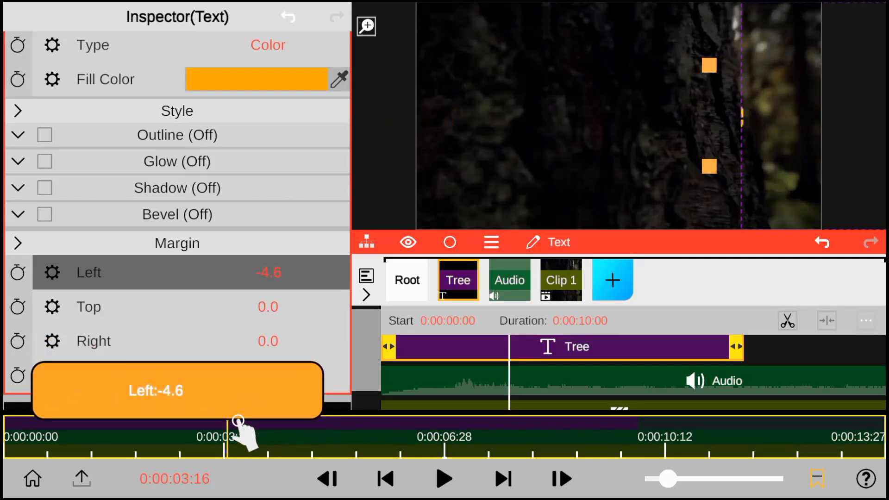
drag(238, 423, 227, 423)
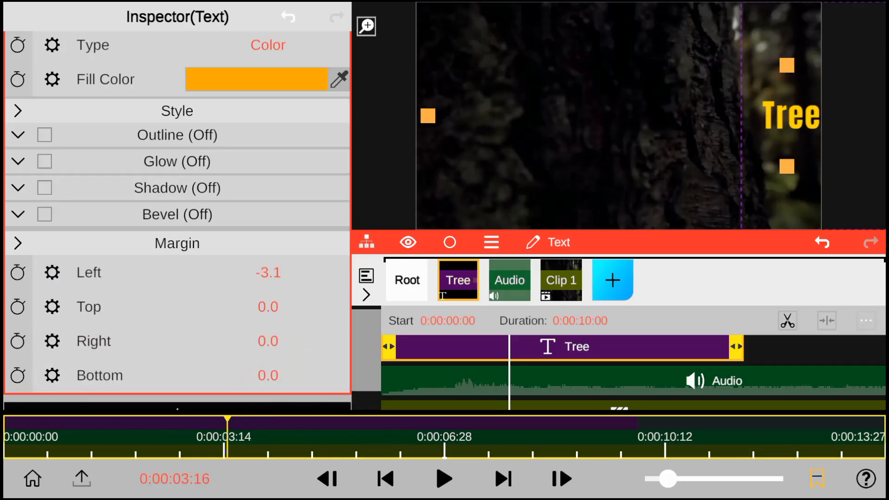
Add a left-margin keyframe for the Tree title at the 3-second mark
click(561, 279)
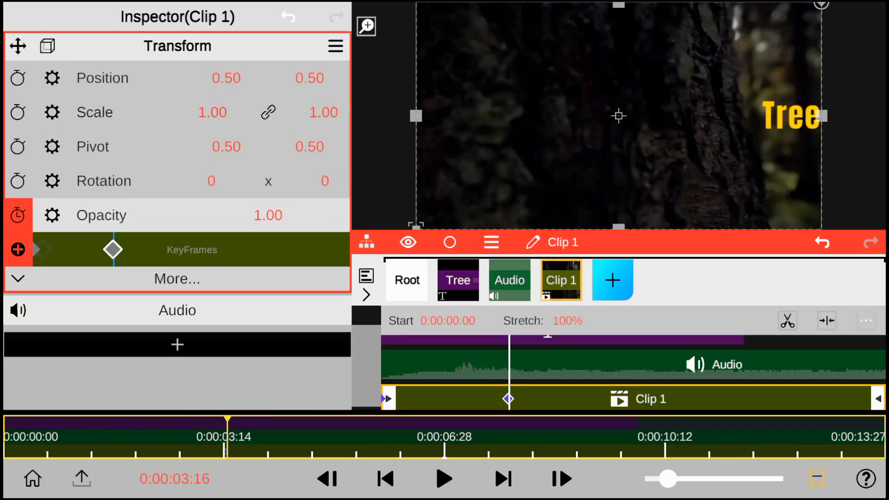
click(458, 279)
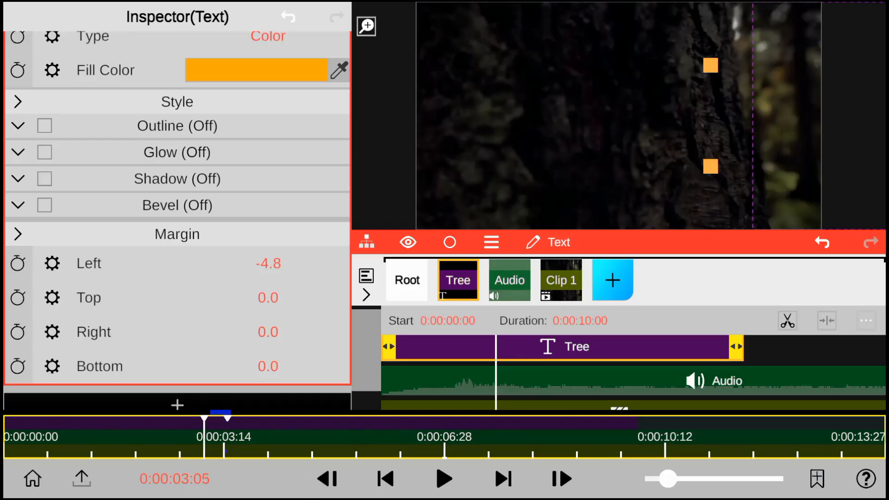
click(17, 263)
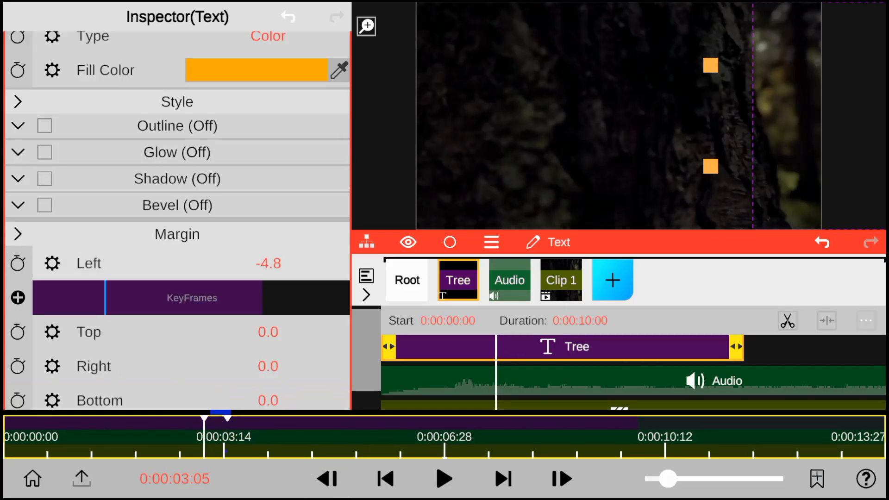
click(17, 298)
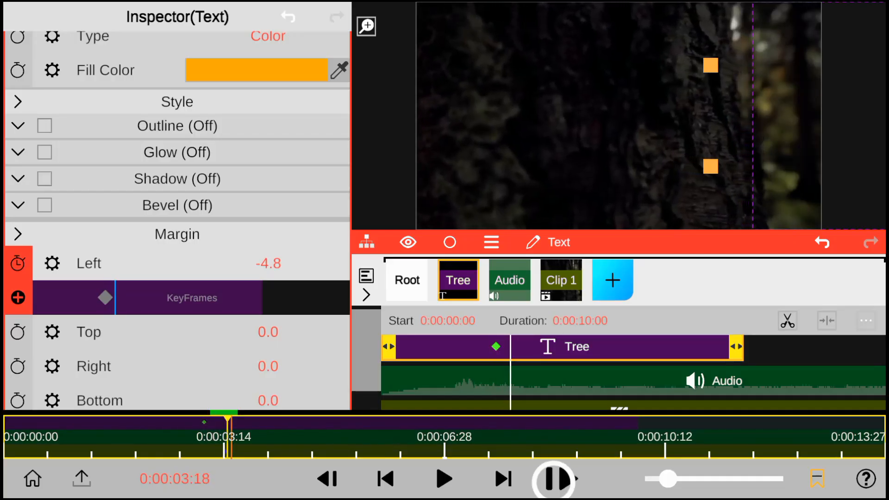
click(555, 480)
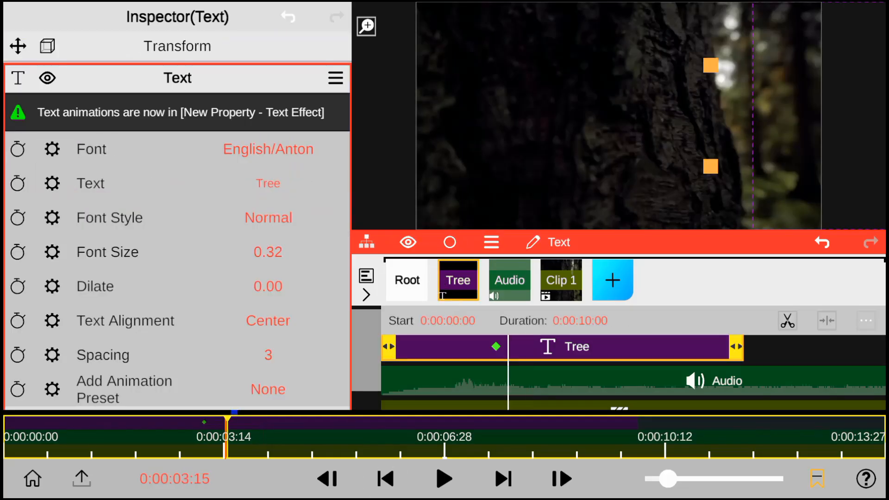
scroll(down, 3)
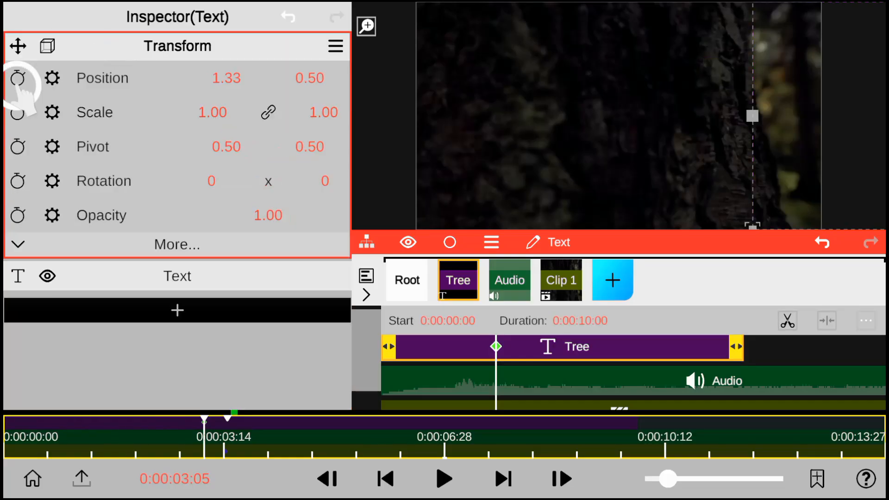
Add a later position keyframe sliding the Tree title into frame, then rewind
click(19, 78)
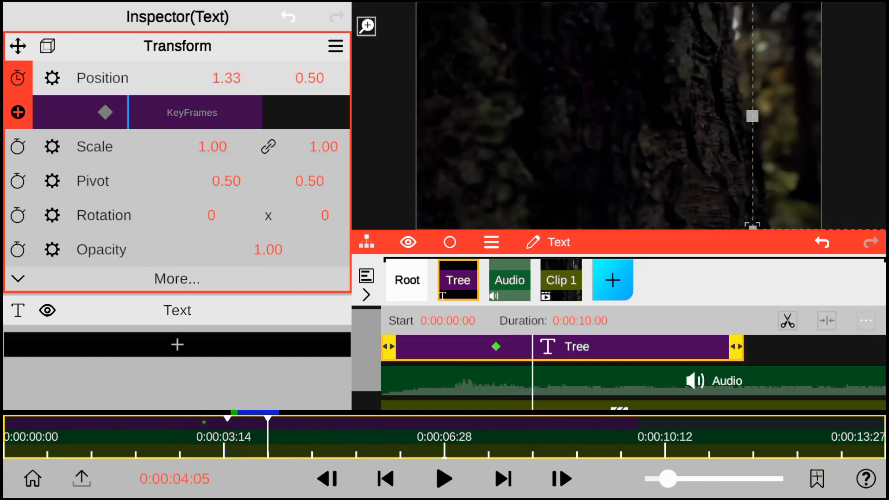
click(445, 478)
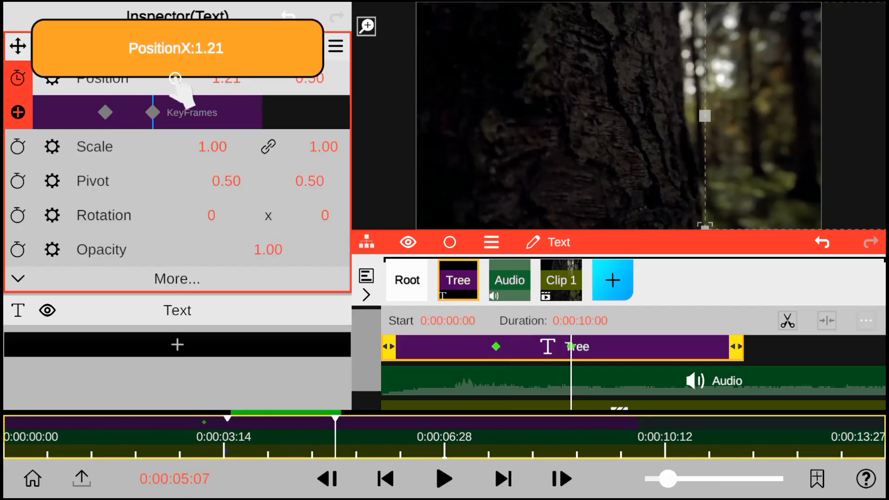
drag(176, 76, 154, 76)
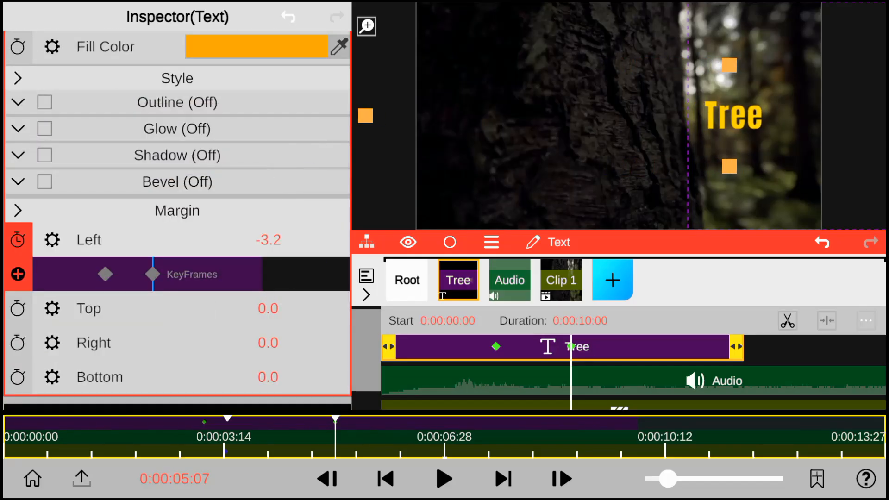
click(443, 478)
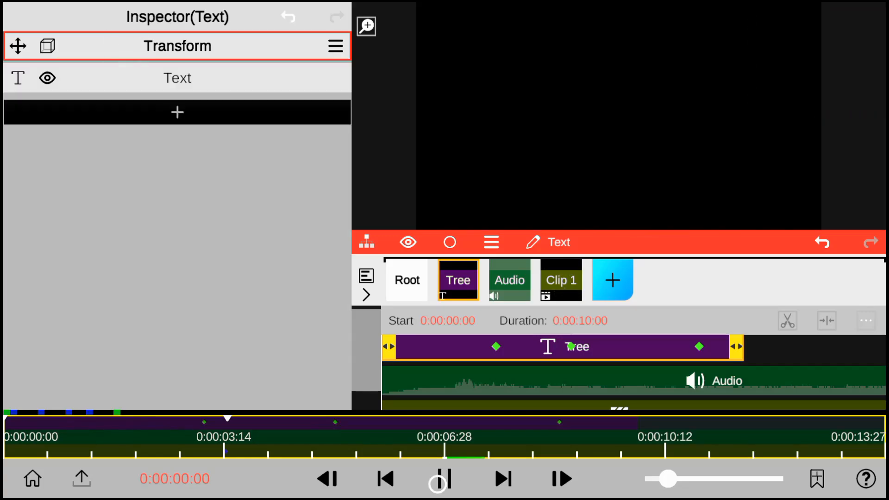
Play back the title slide-in animation, then open the Tree layer's transform properties
click(444, 479)
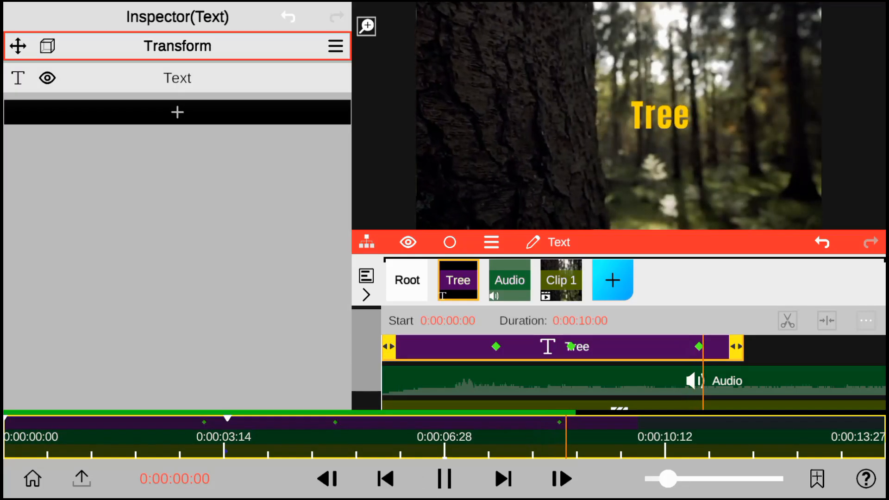
click(443, 478)
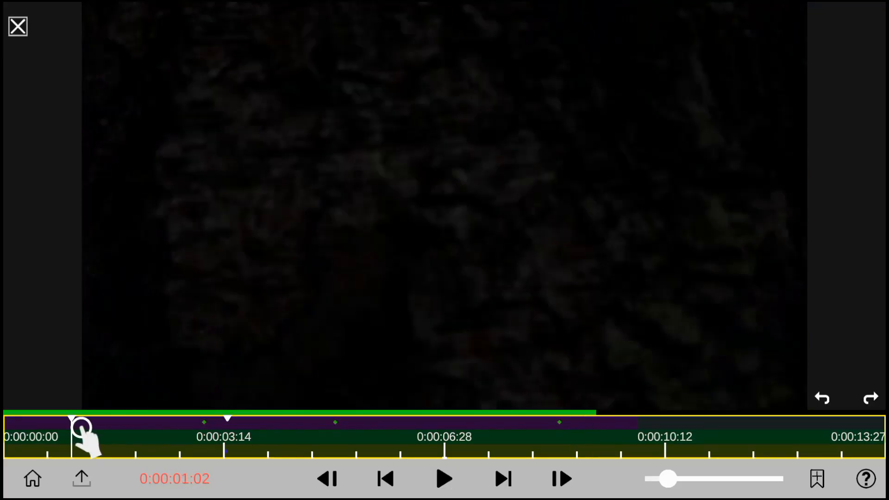
click(445, 478)
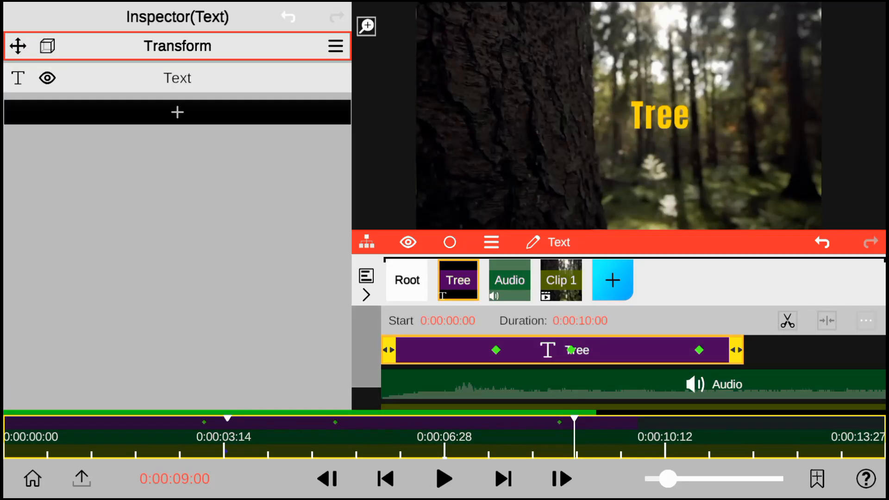
click(866, 488)
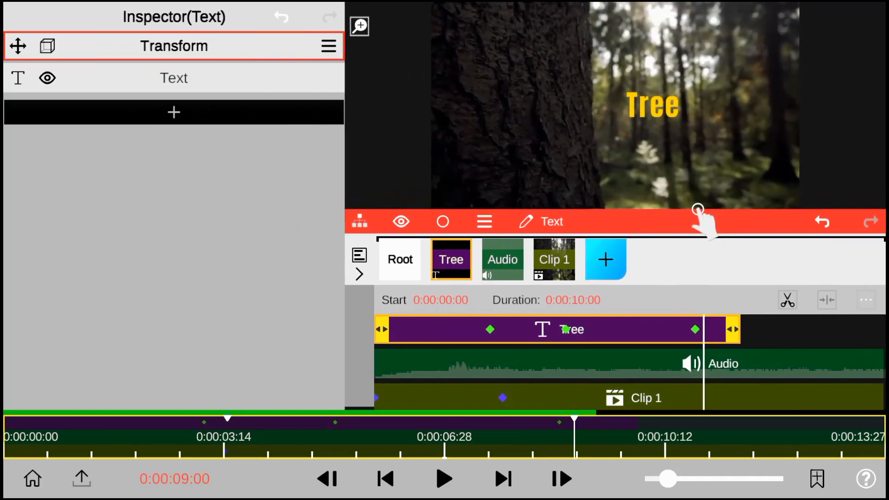
Set the new 3D text layer's font to Seymour One and open its layer options
drag(732, 329, 851, 315)
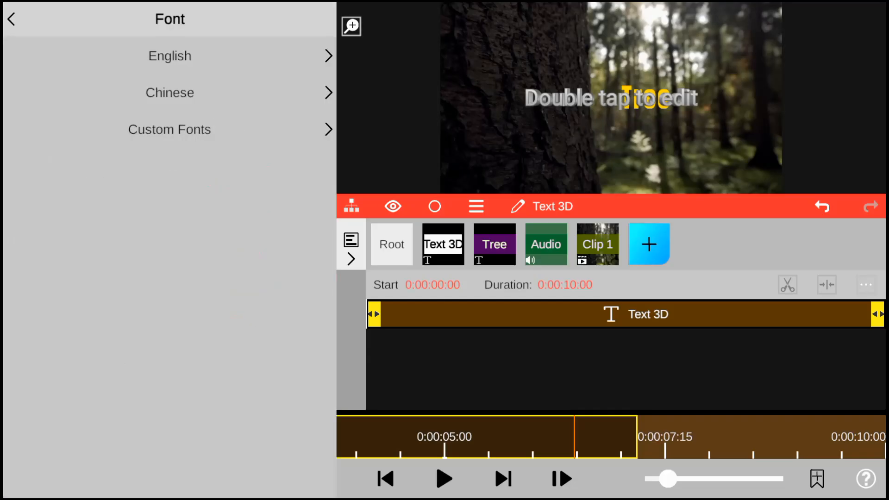
click(169, 56)
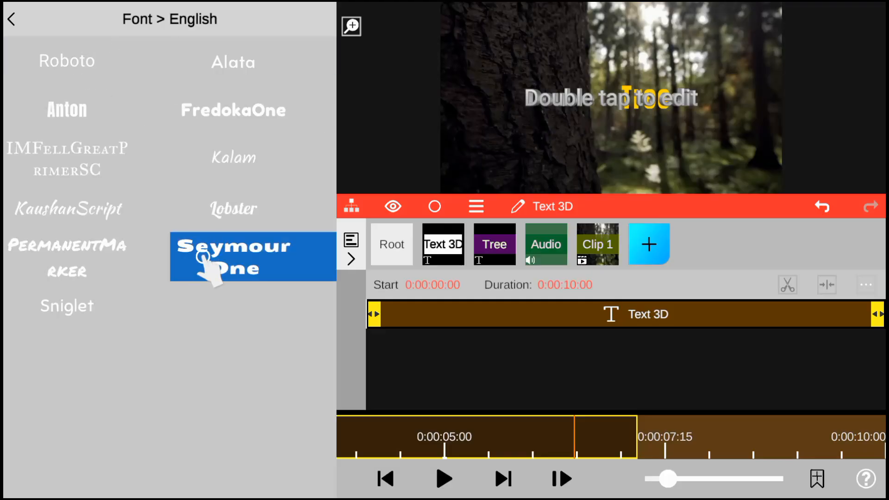
click(237, 257)
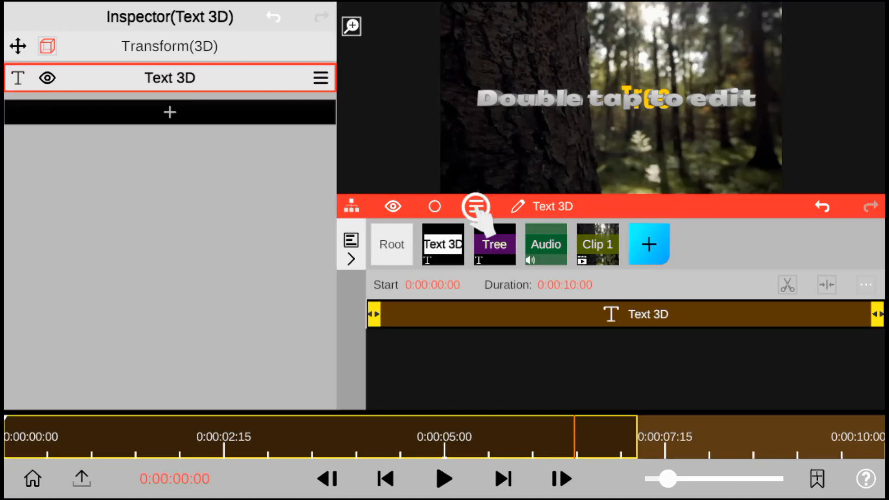
click(476, 206)
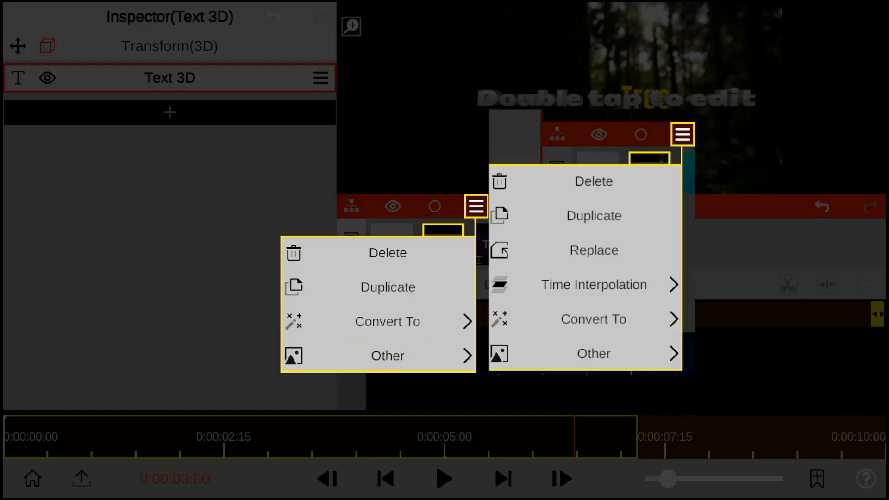
click(388, 356)
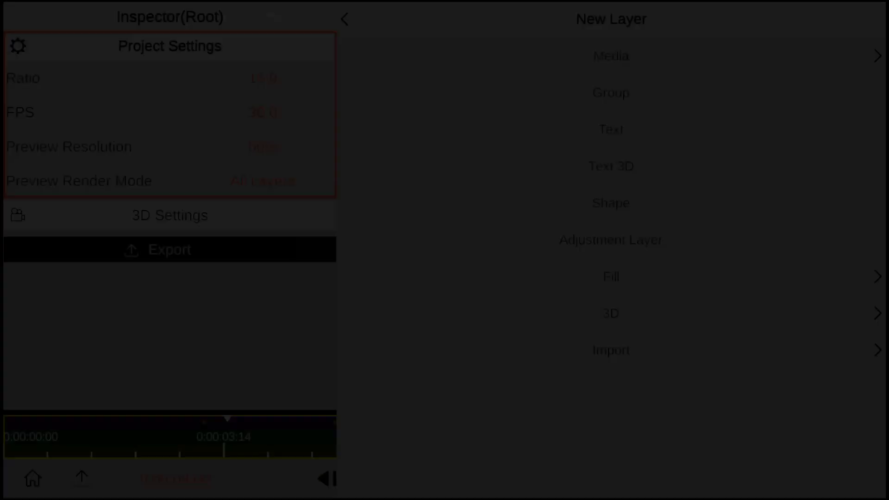
Browse the shape, fill and lens flare layer types, then view the Import choices
click(611, 203)
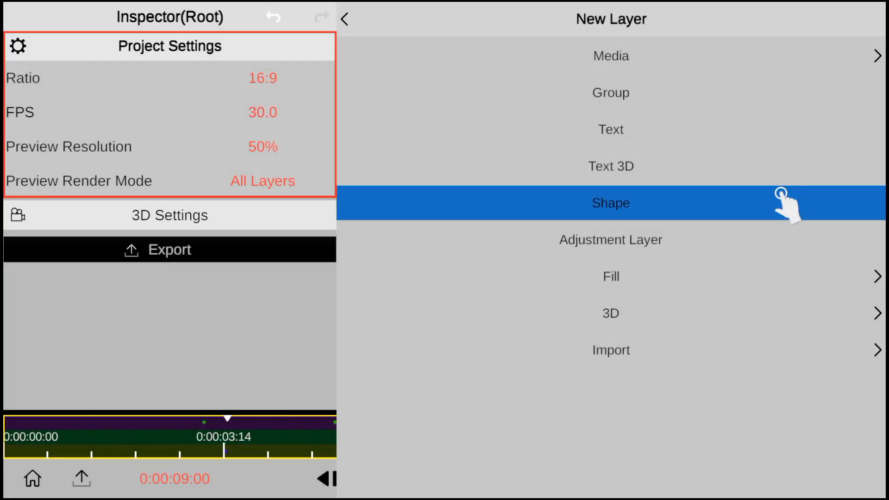
click(611, 202)
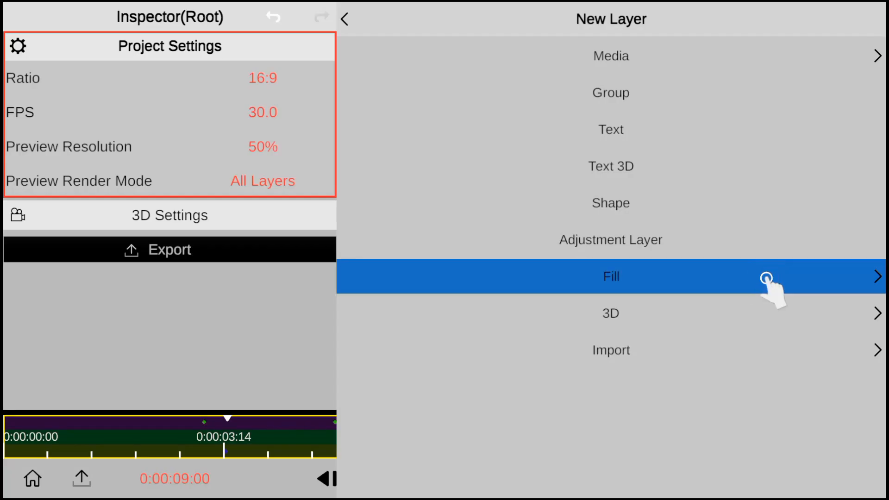
click(612, 276)
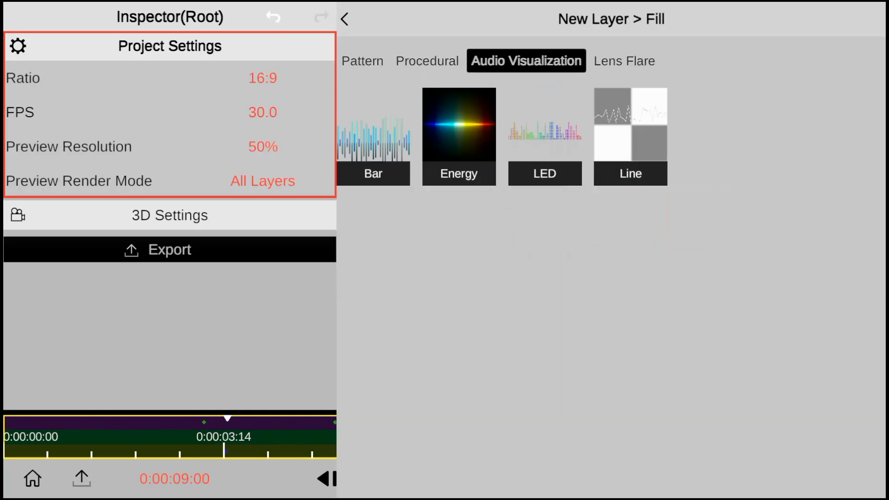
click(625, 60)
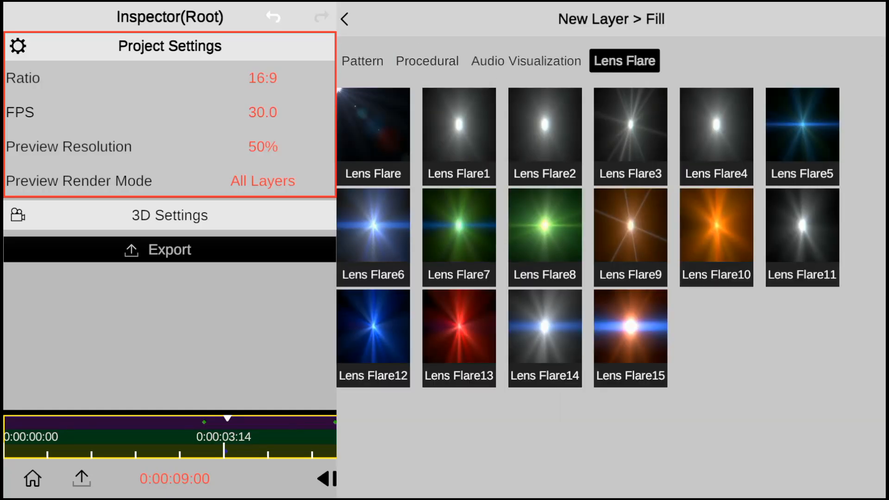
click(345, 18)
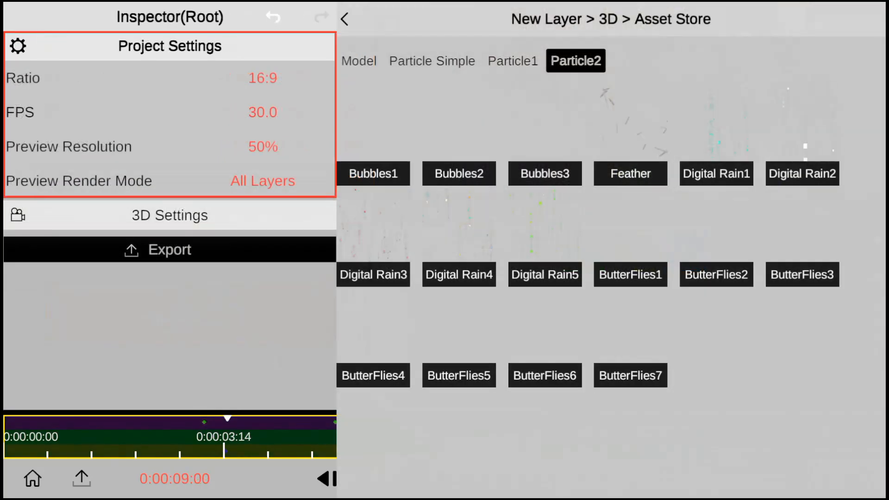
click(512, 61)
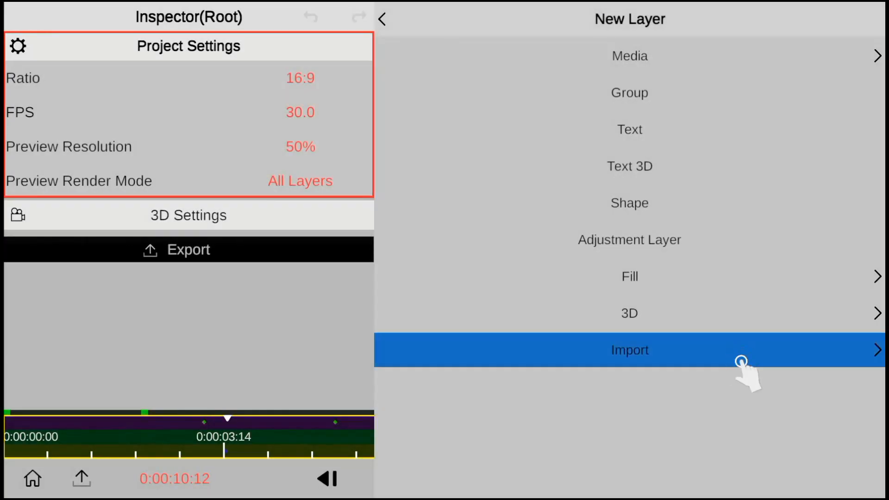
click(630, 350)
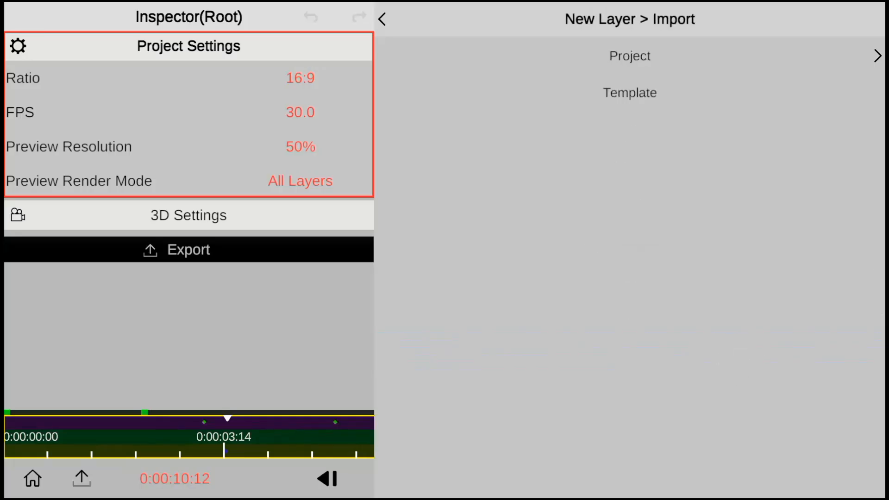
click(630, 56)
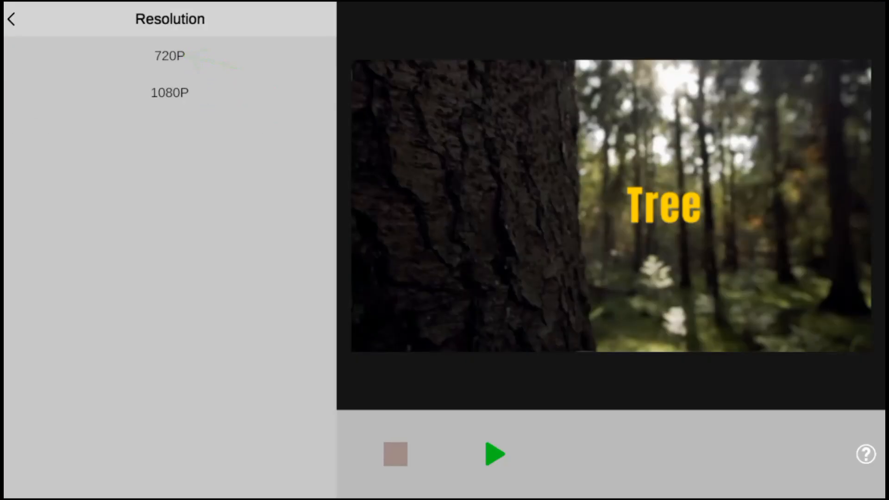
Export the video at 1080P resolution, 60 fps and Very High quality
click(169, 92)
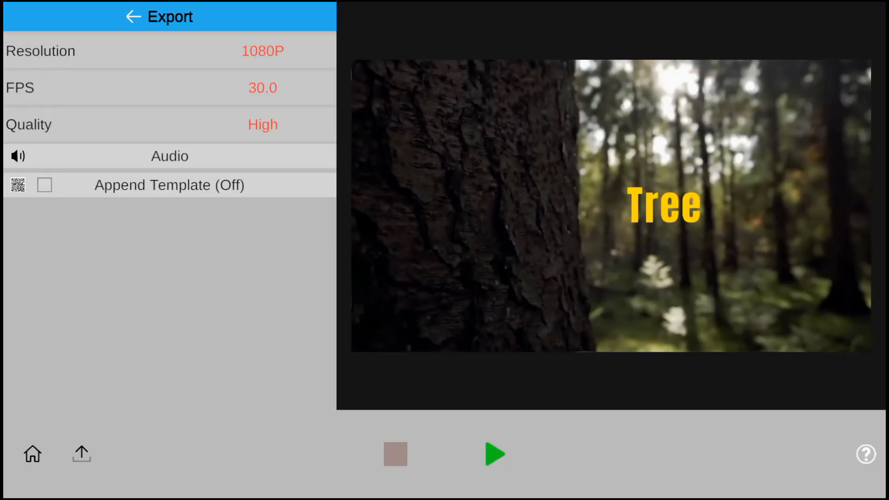
click(261, 87)
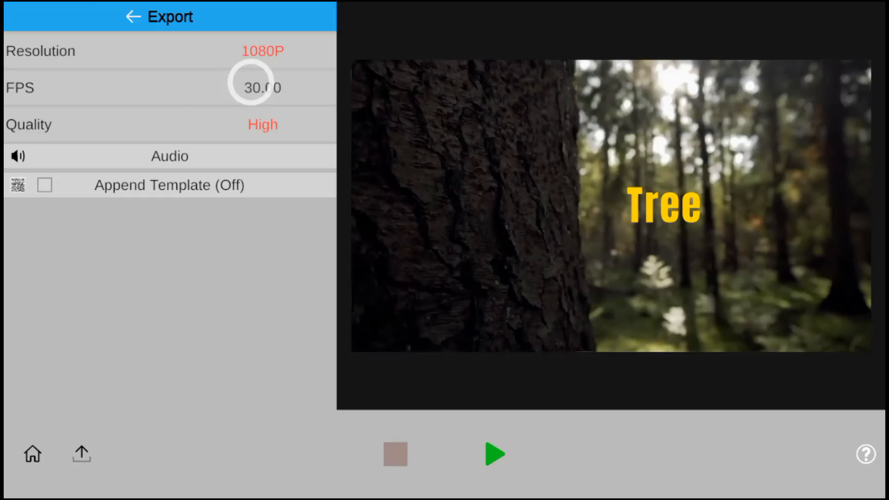
click(261, 87)
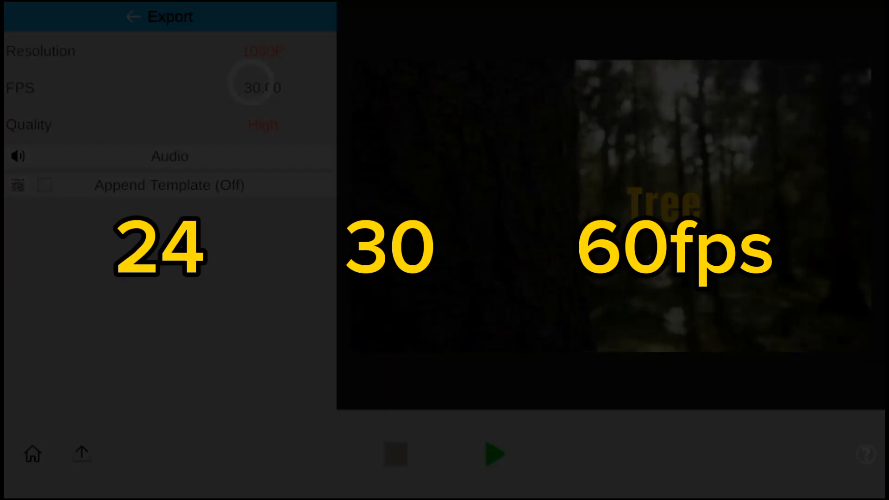
click(262, 86)
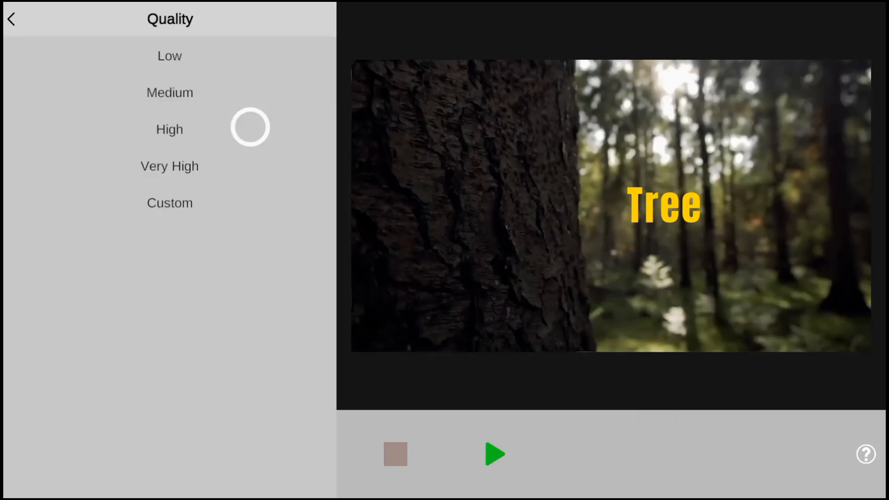
click(170, 166)
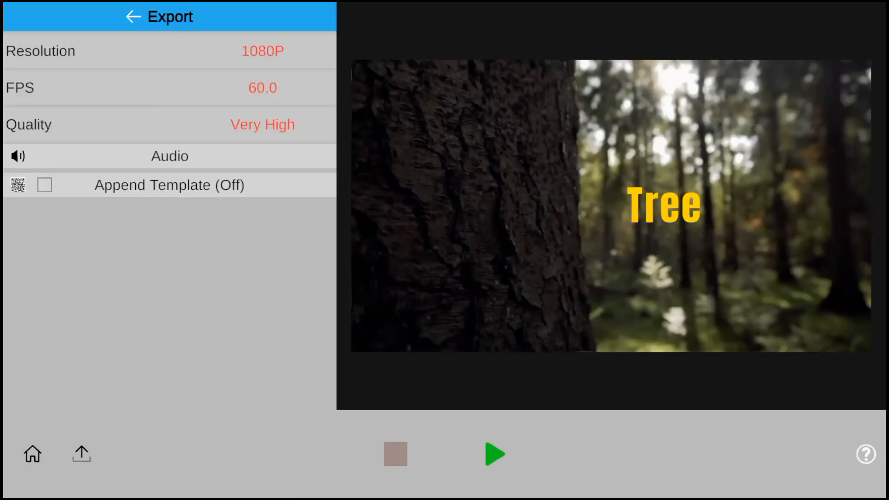
click(493, 454)
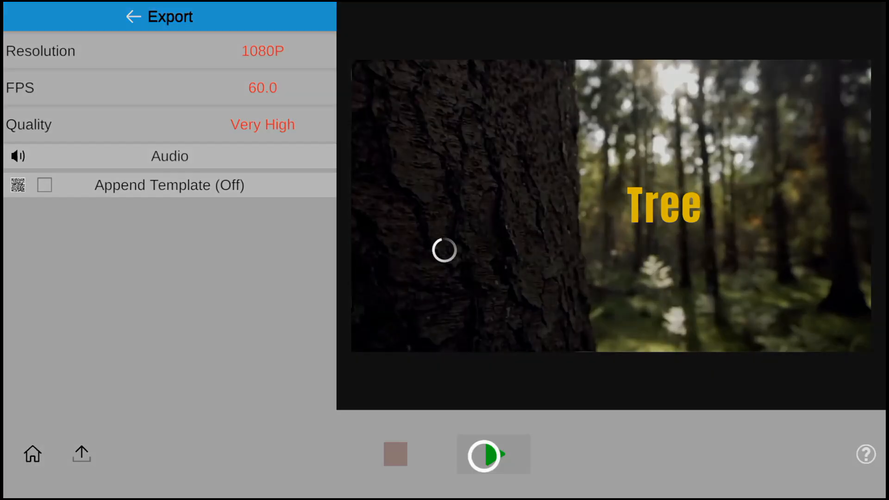
click(492, 455)
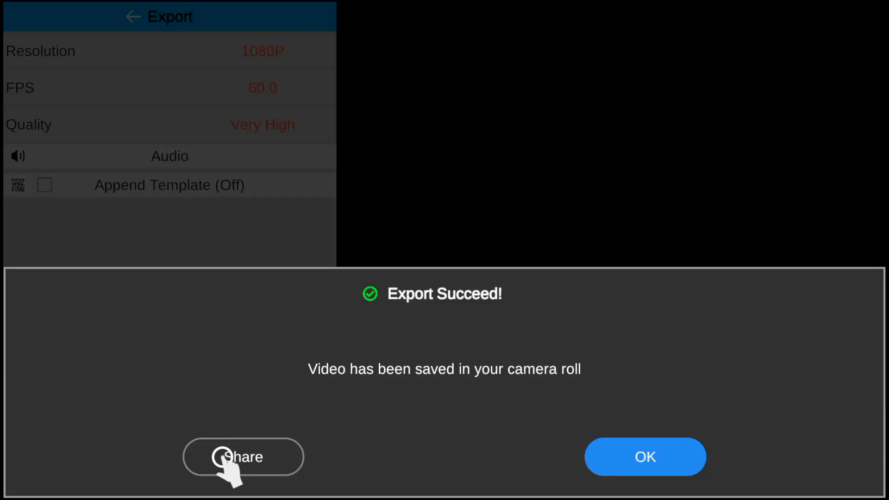
Open the Share sheet from the Export Succeed dialog, then cancel it
click(241, 457)
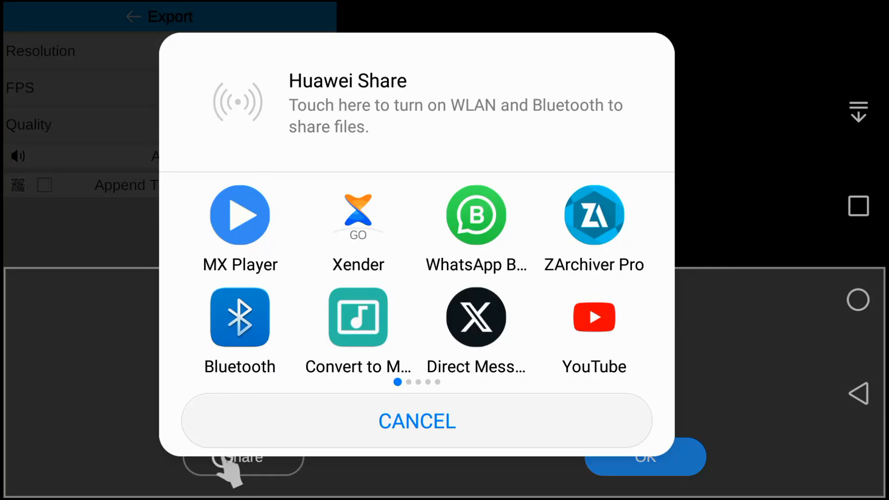
click(417, 422)
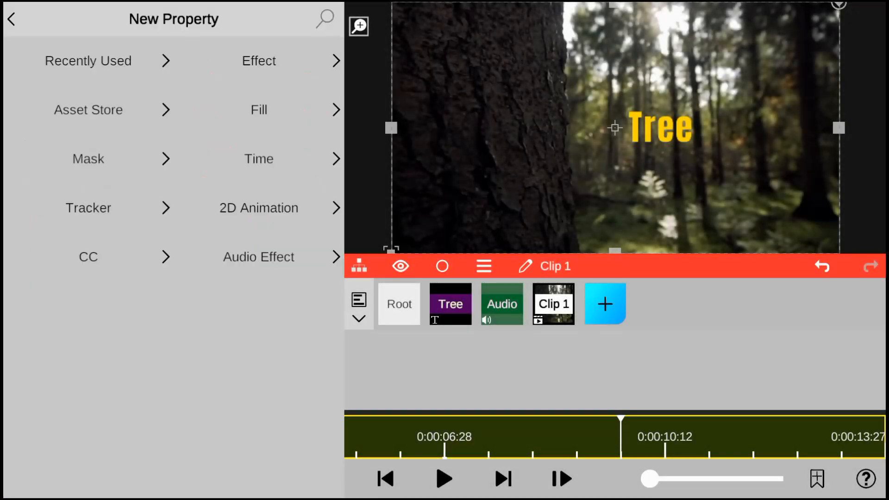
Browse the Asset Store's Distort and Nature effects for Clip 1
click(88, 110)
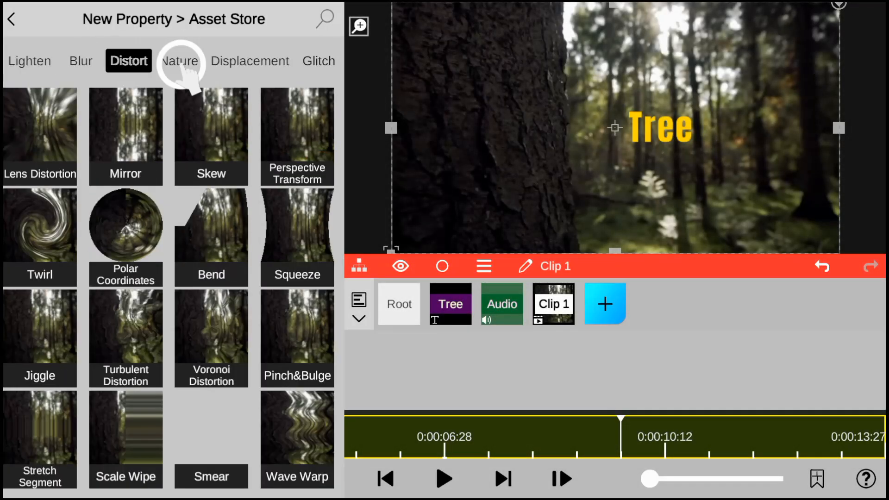
click(179, 61)
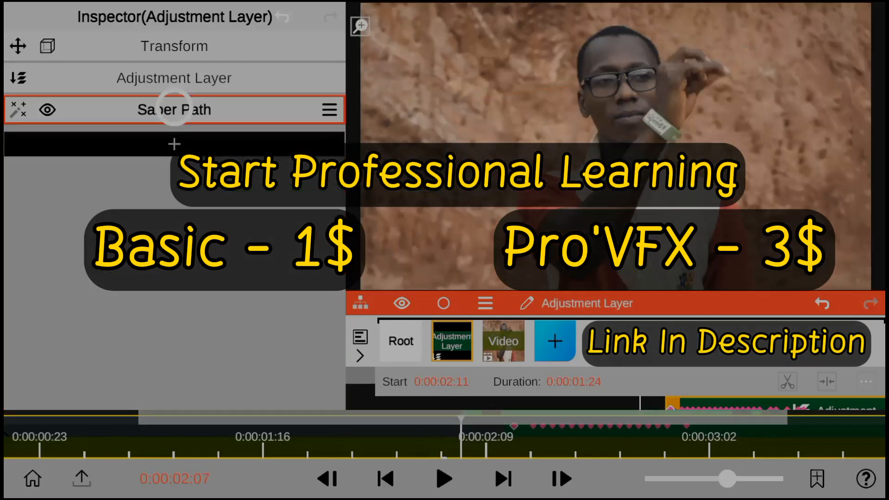
click(444, 478)
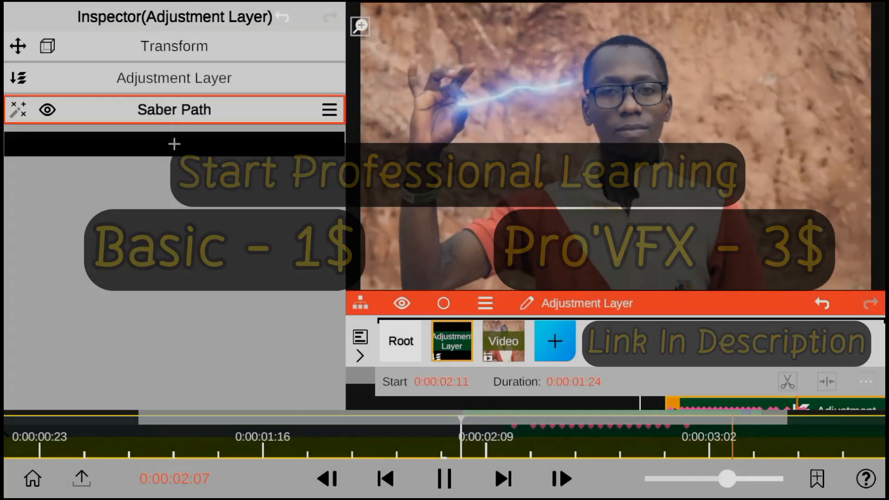